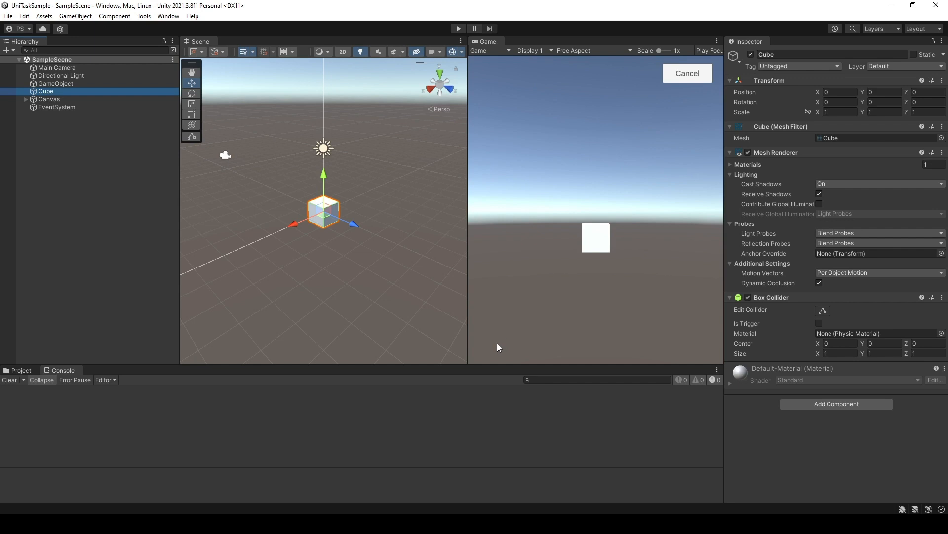
{"action": "mouse_move", "coordinate": [521, 510]}
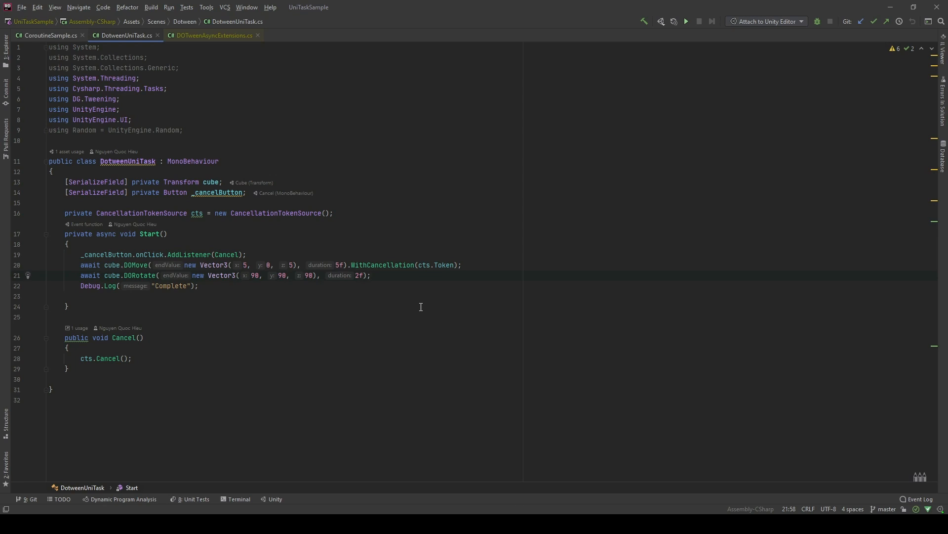
{"action": "left_click", "coordinate": [370, 275]}
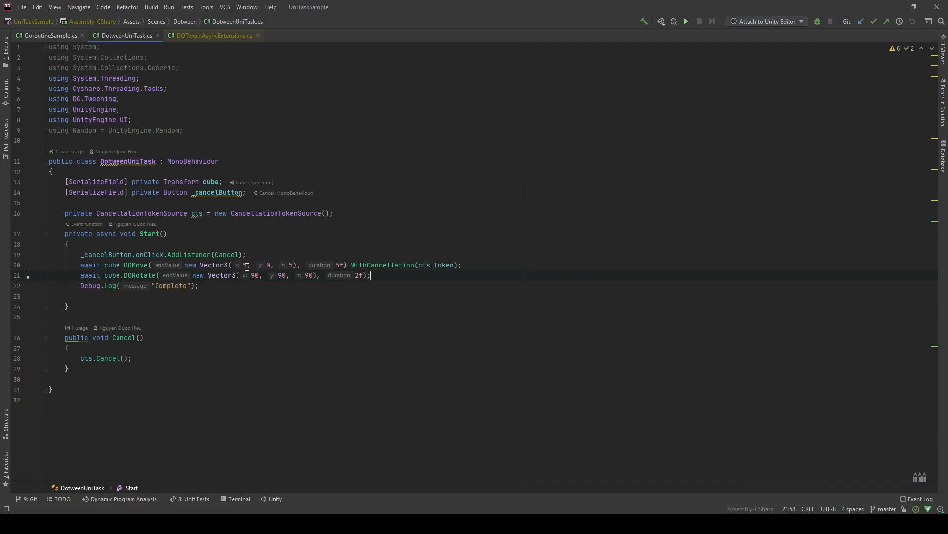
{"action": "mouse_move", "coordinate": [342, 265]}
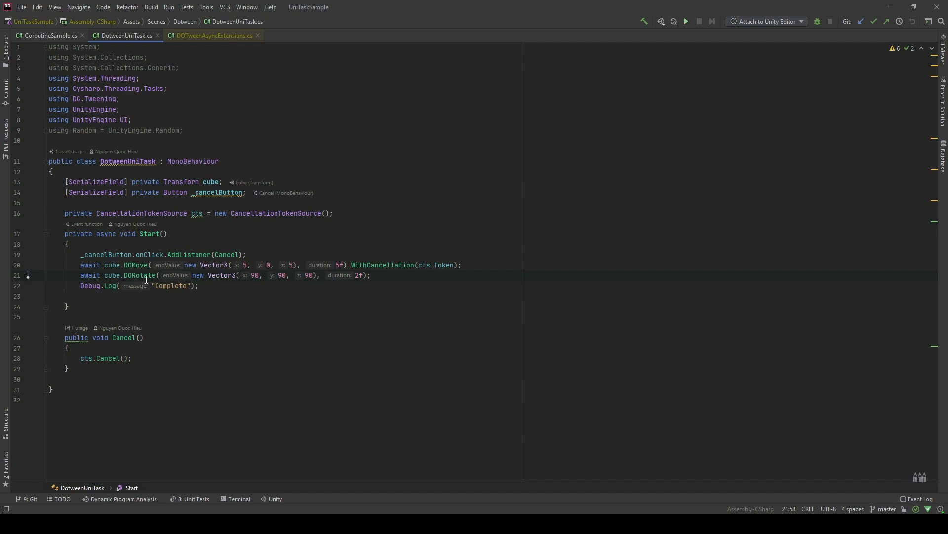
{"action": "mouse_move", "coordinate": [142, 275]}
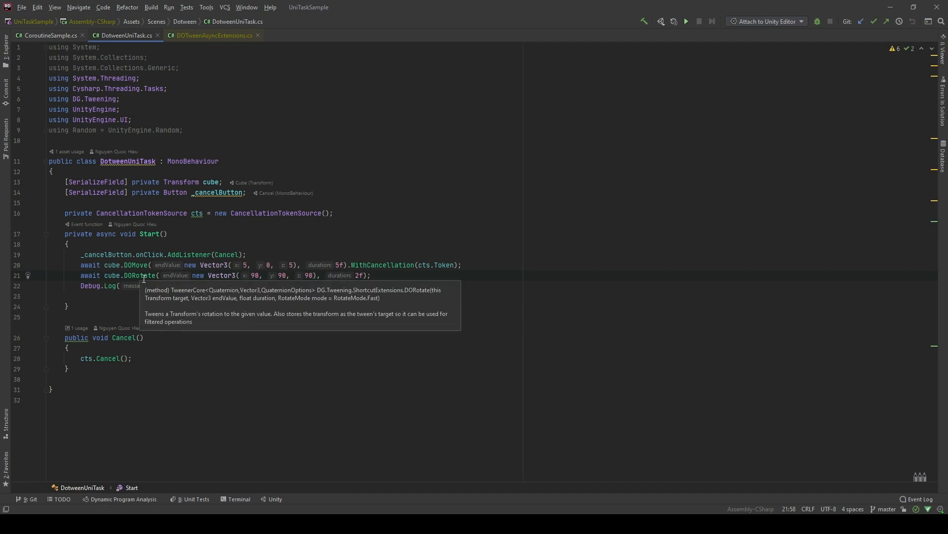
{"action": "mouse_move", "coordinate": [331, 275]}
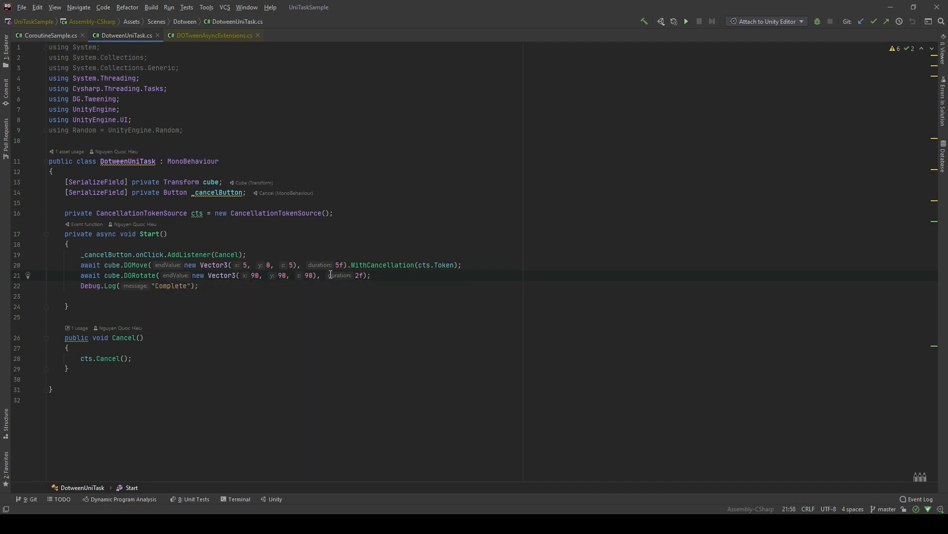
{"action": "left_click", "coordinate": [369, 275]}
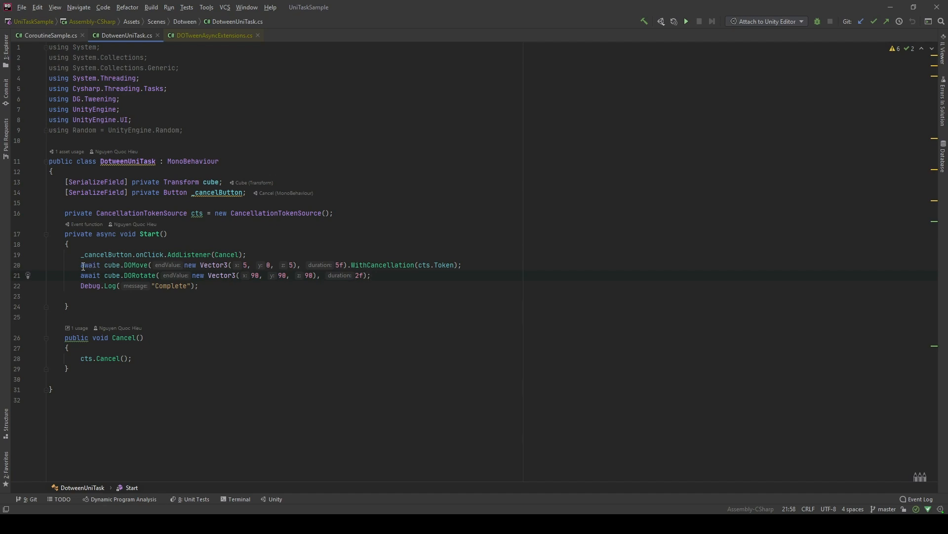
{"action": "double_click", "coordinate": [89, 264]}
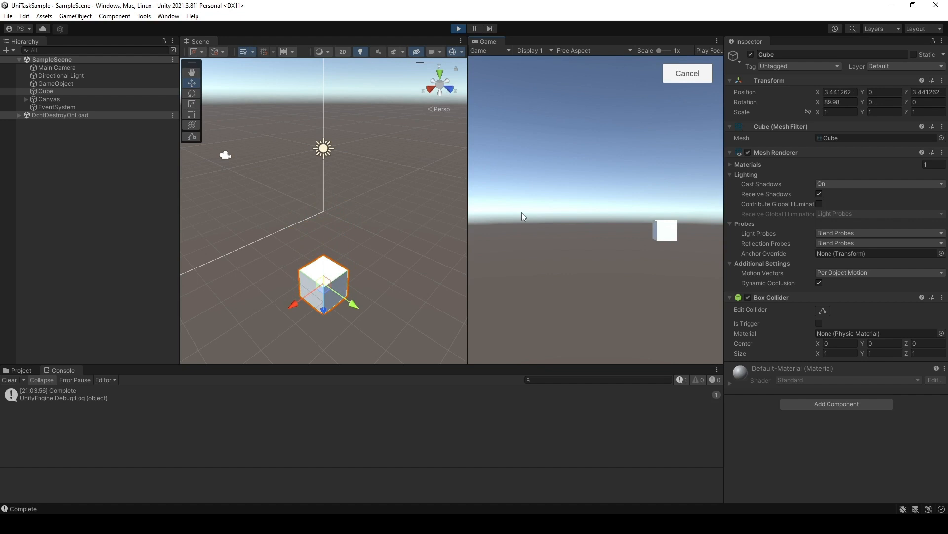
Select across the DOMove and DORotate lines to remove their await keywords.
{"action": "left_click_drag", "start_coordinate": [323, 284], "coordinate": [323, 336]}
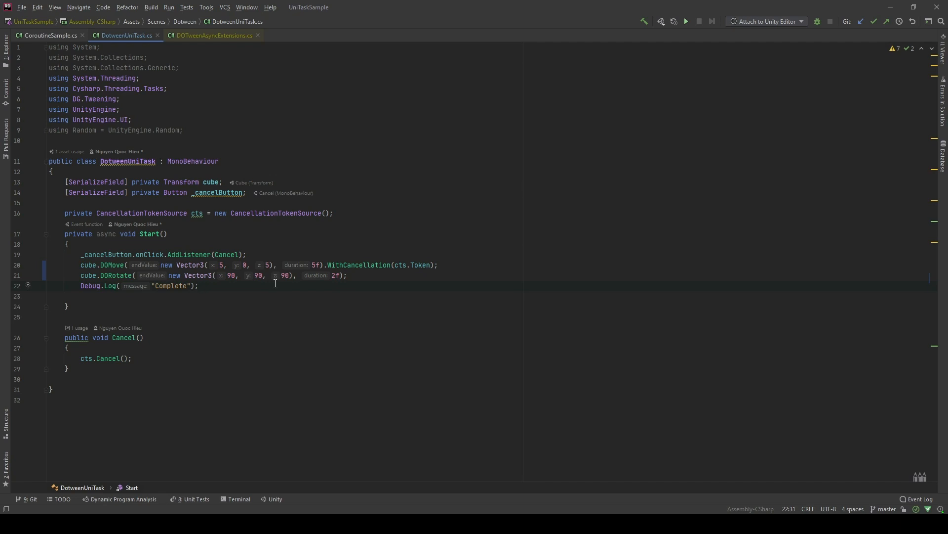
Store the DOMove tween in a UniTask variable named moveTask.
{"action": "left_click", "coordinate": [247, 254]}
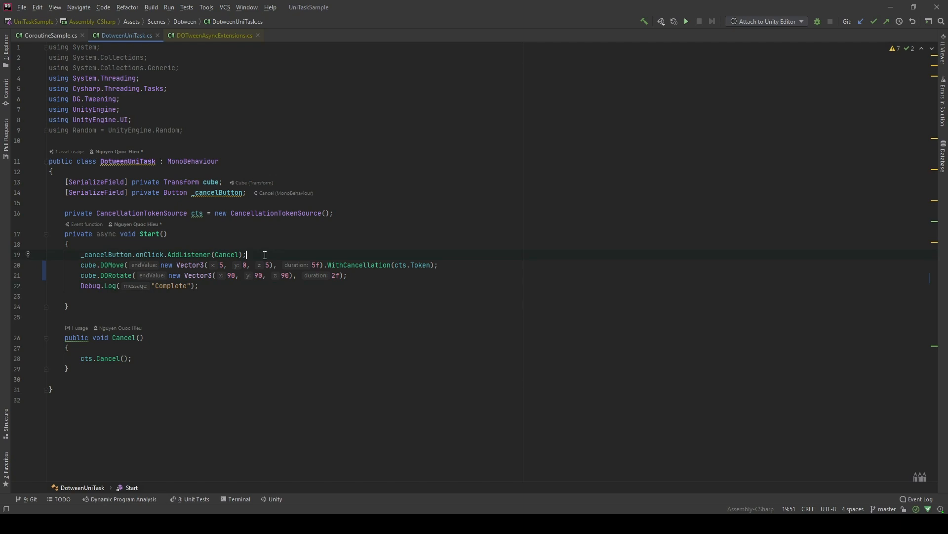
{"action": "key", "text": "enter"}
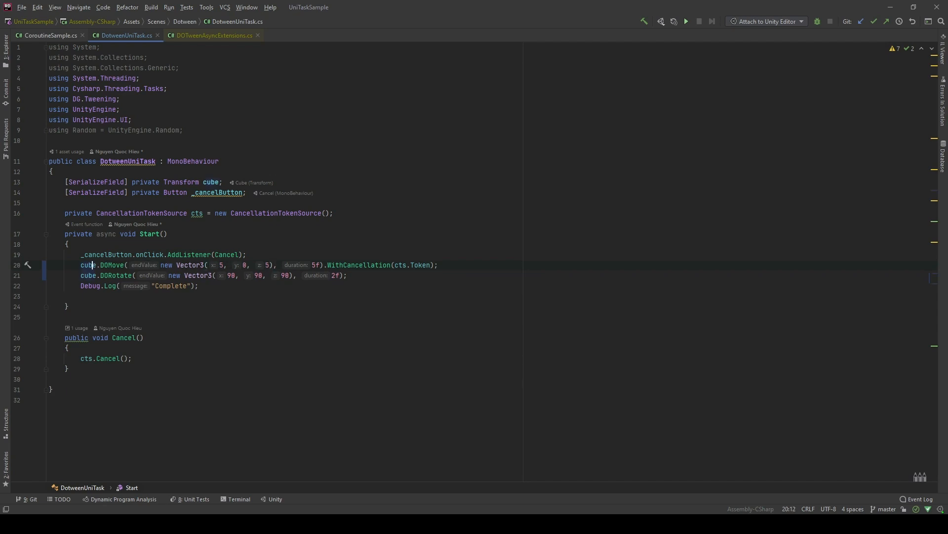
{"action": "type", "text": "UniTask"}
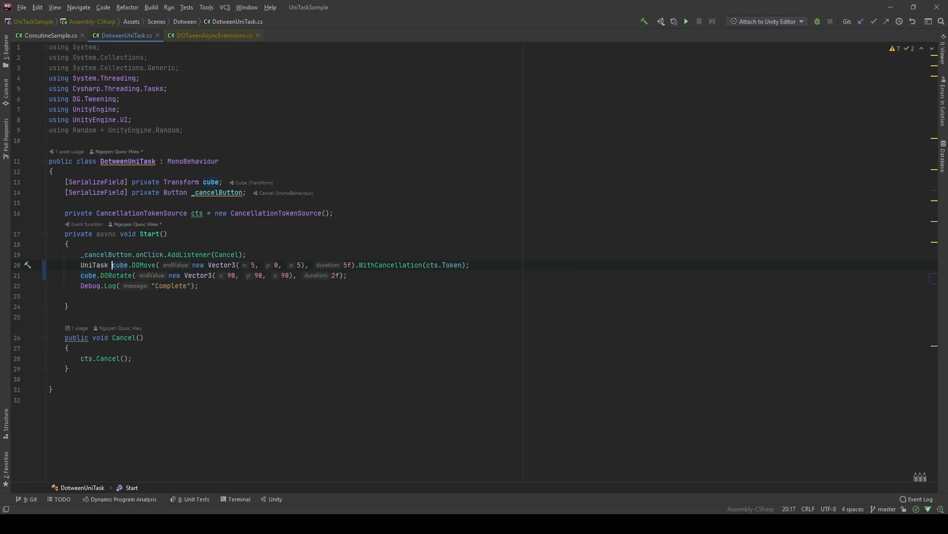
{"action": "type", "text": "task"}
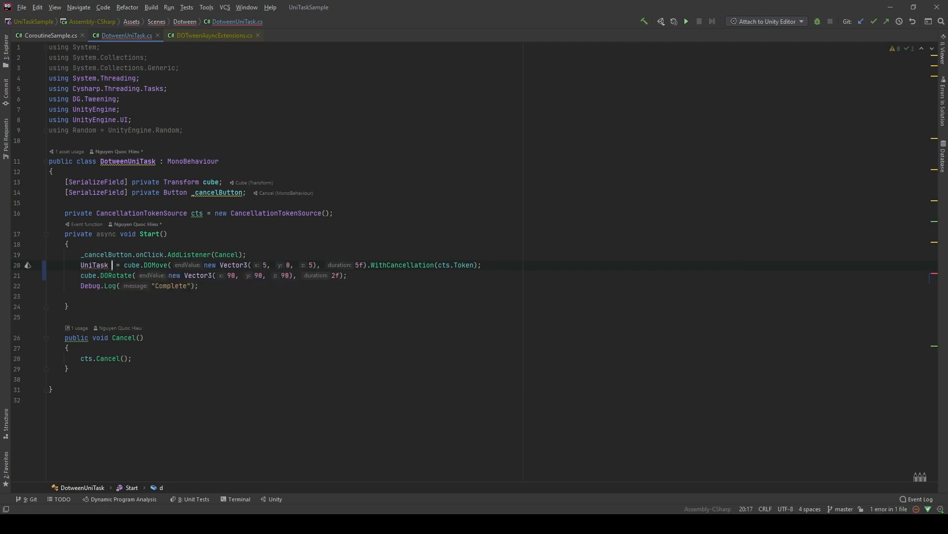
{"action": "type", "text": "oveTask"}
{"action": "left_click", "coordinate": [214, 276]}
{"action": "type", "text": "UniTask "}
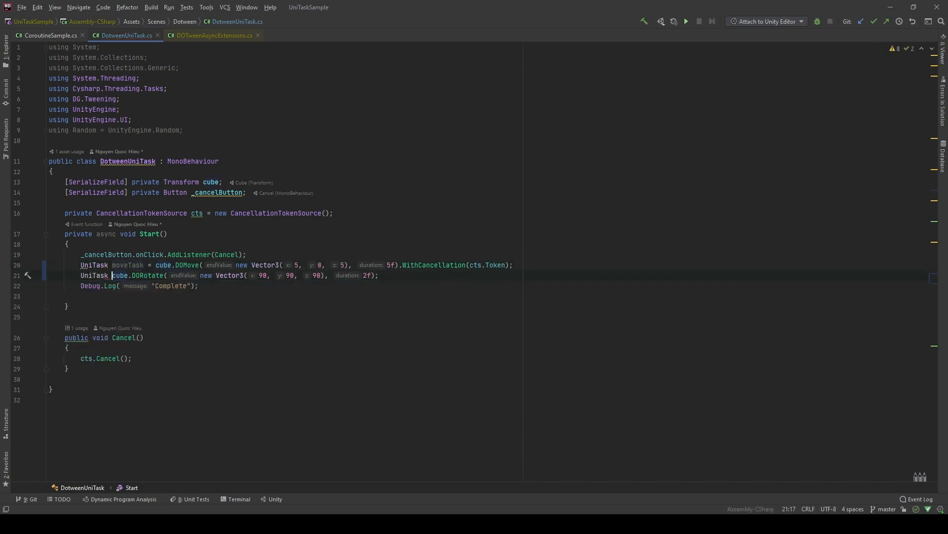
Store the DORotate tween as UniTask rotateTask via .ToUniTask(), peeking the ToUniTask definition.
{"action": "type", "text": "roateTask ="}
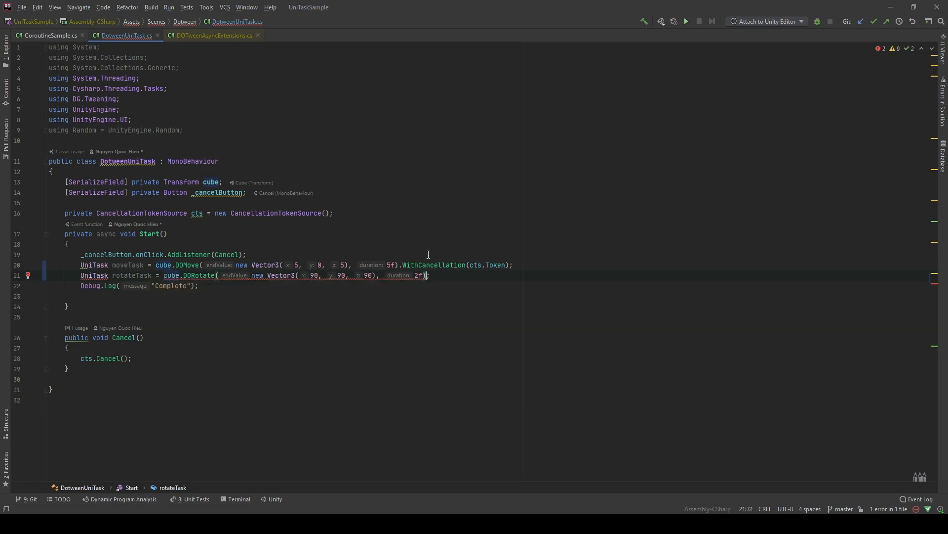
{"action": "type", "text": "."}
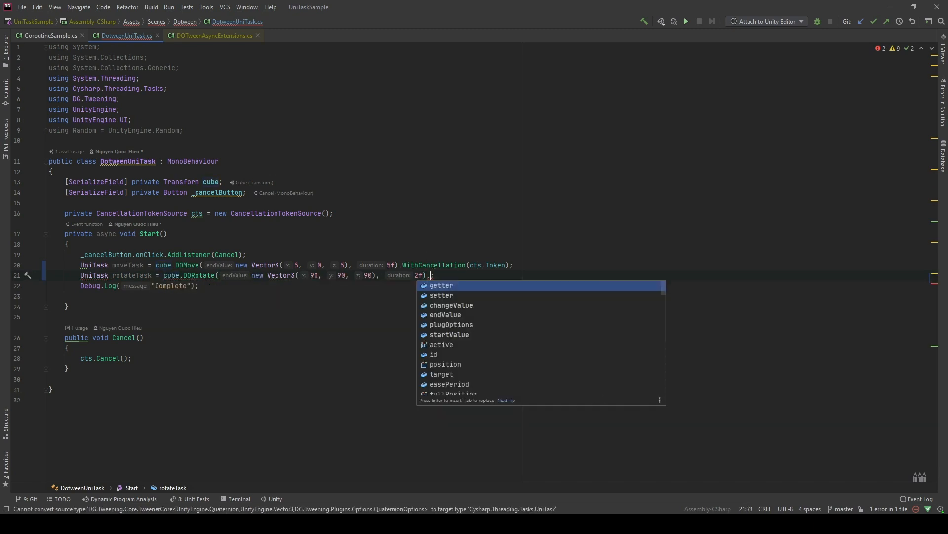
{"action": "type", "text": "ToUniTask();"}
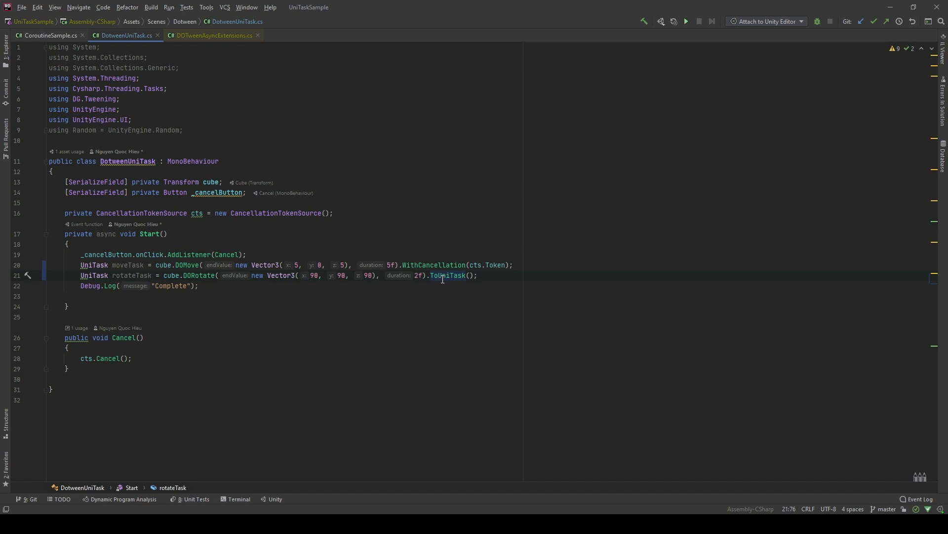
{"action": "left_click", "coordinate": [211, 35]}
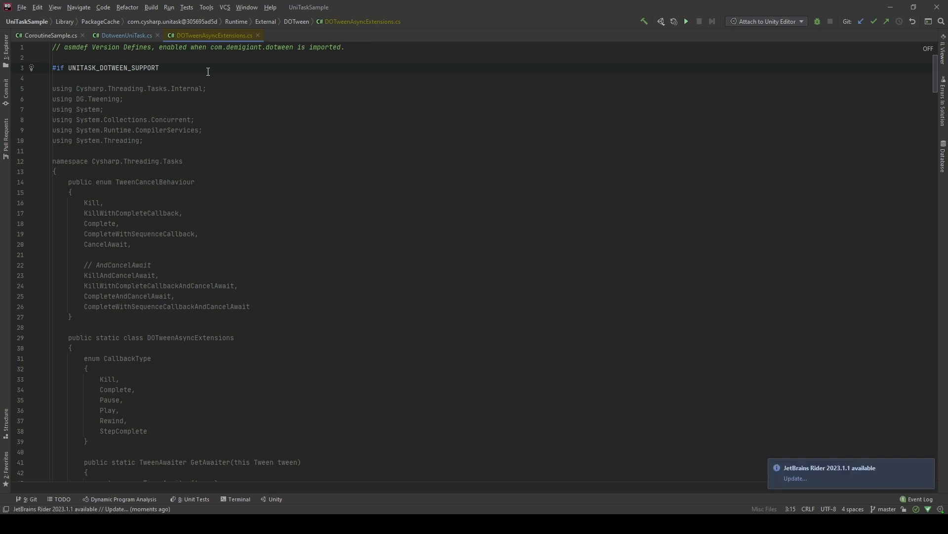
{"action": "left_click", "coordinate": [124, 35]}
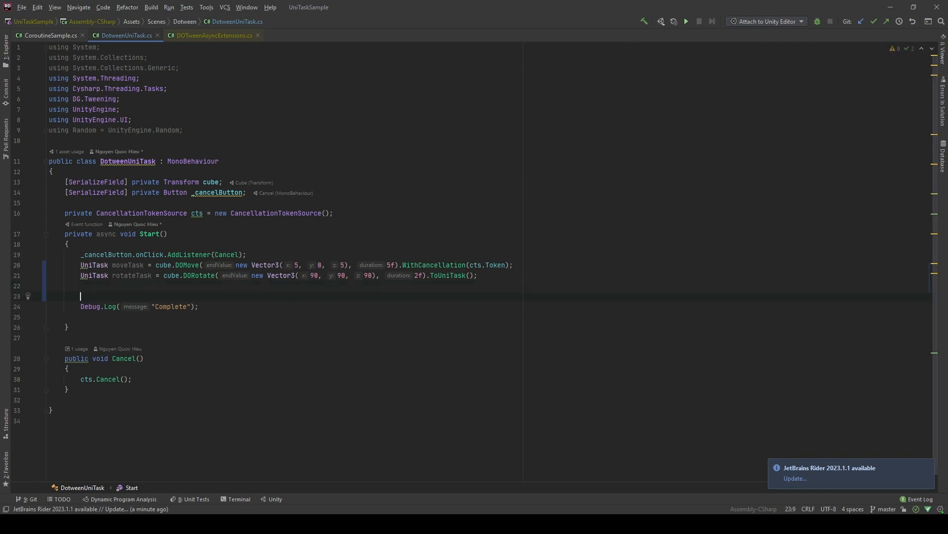
Collect moveTask and rotateTask into a UniTask[] tasks array.
{"action": "type", "text": "UniTask[] tasks = new UniTask[]{,};"}
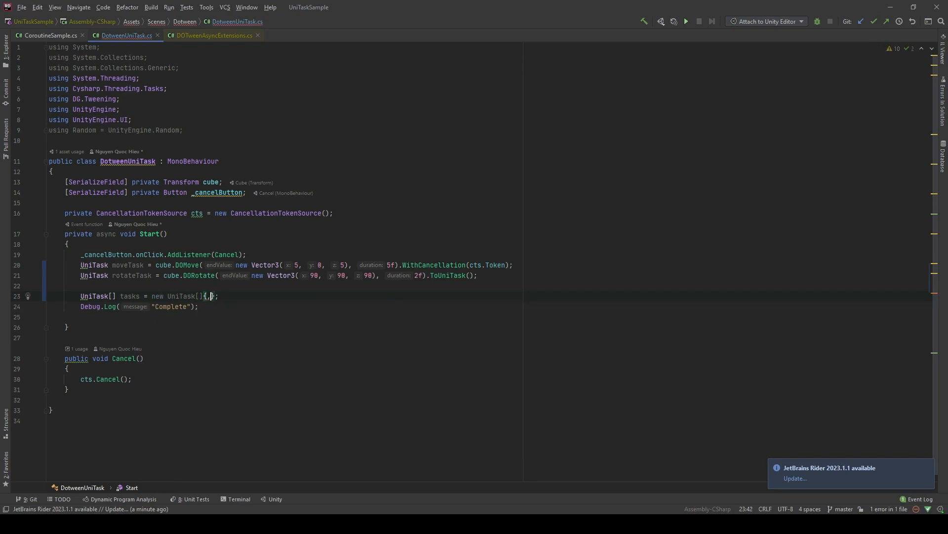
{"action": "type", "text": "moveTask,"}
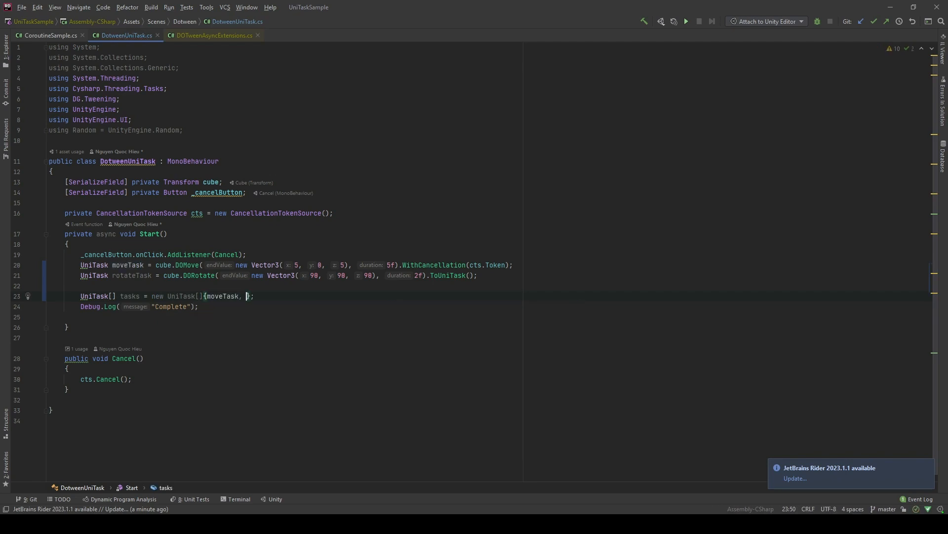
{"action": "type", "text": "rotateTask}"}
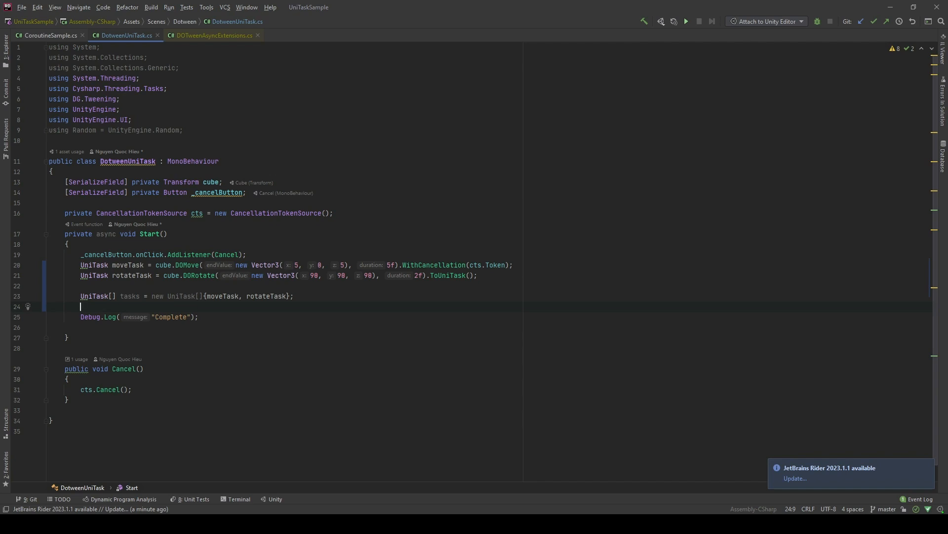
Declare UniTask whenAll = UniTask.WhenAll(tasks); combining the two tasks.
{"action": "type", "text": "UniTask"}
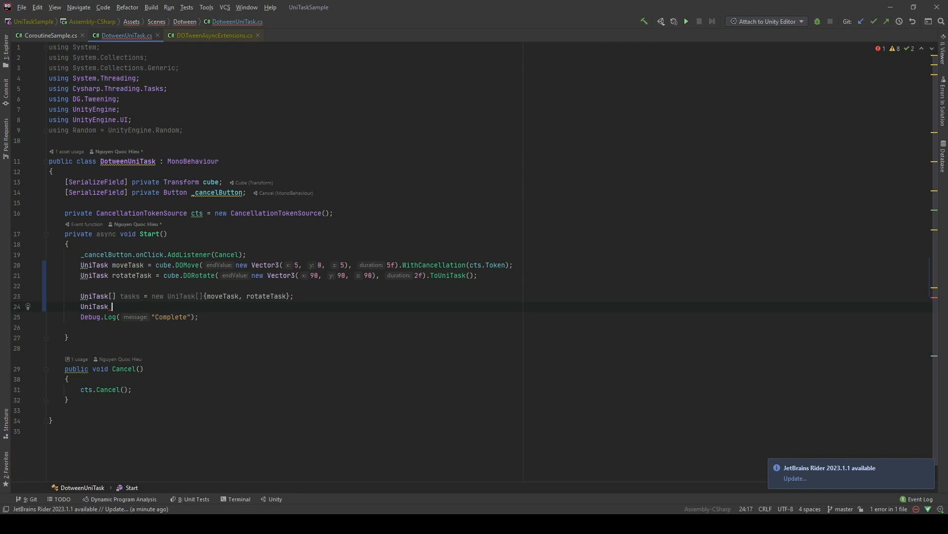
{"action": "type", "text": "w"}
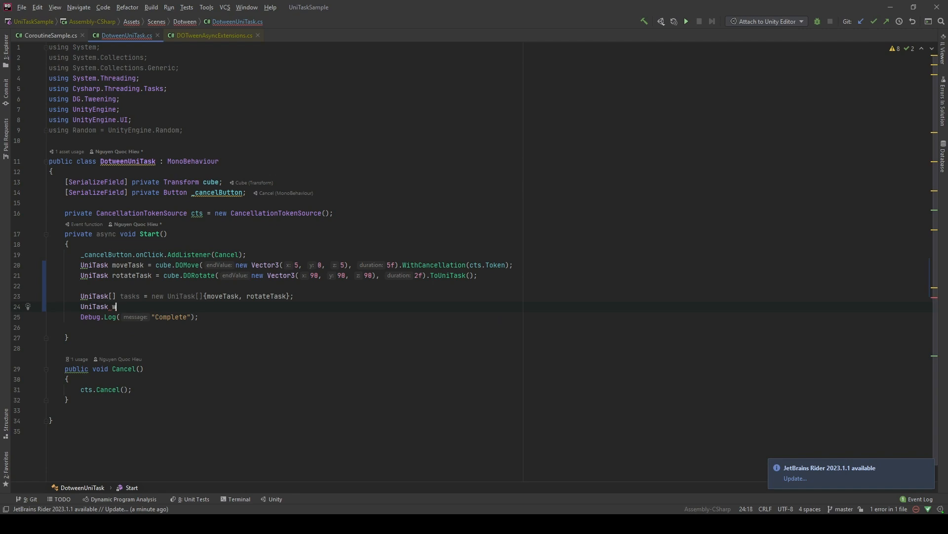
{"action": "type", "text": "henAll = t"}
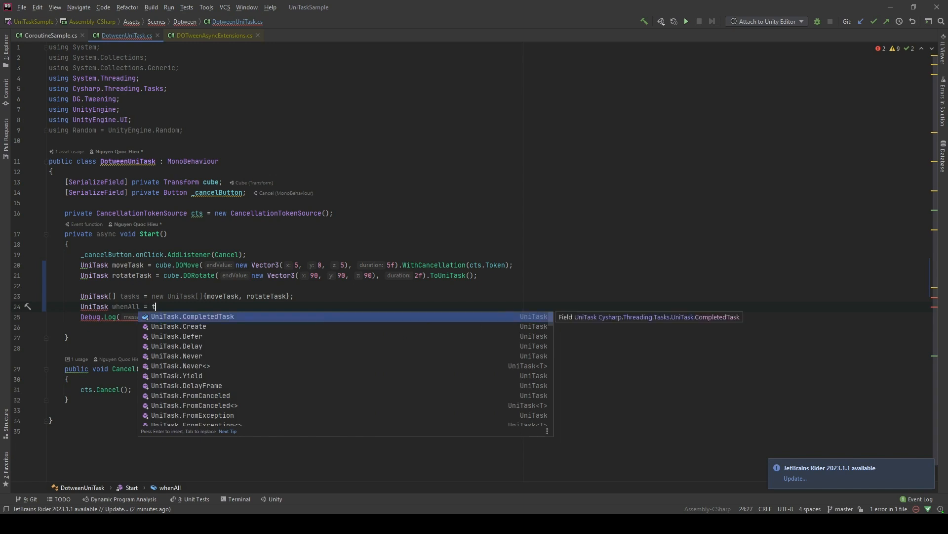
{"action": "key", "text": "Backspace"}
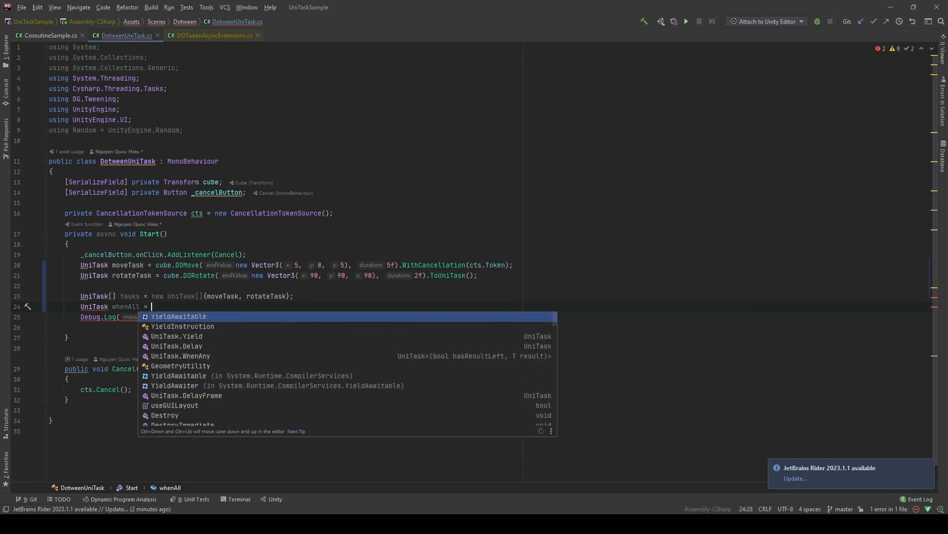
{"action": "type", "text": "Uni"}
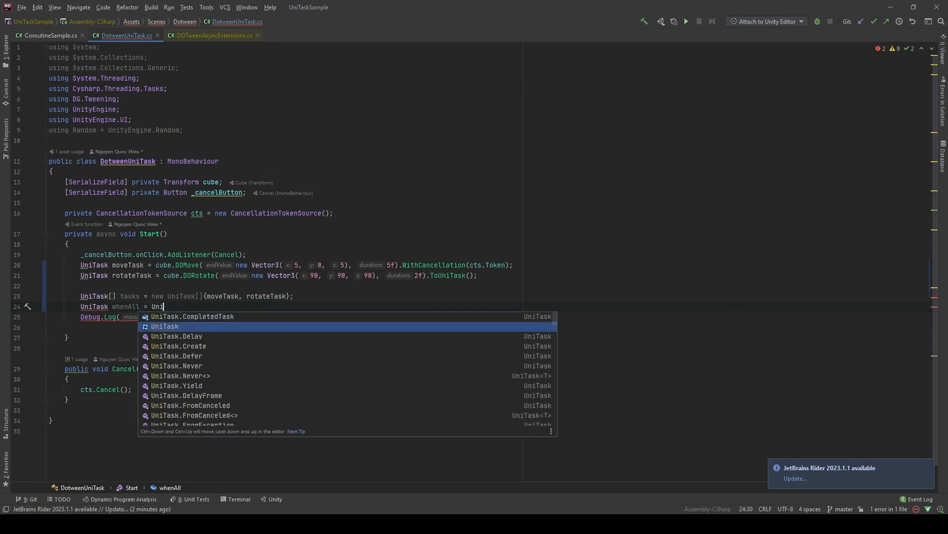
{"action": "type", "text": ".WhenAll("}
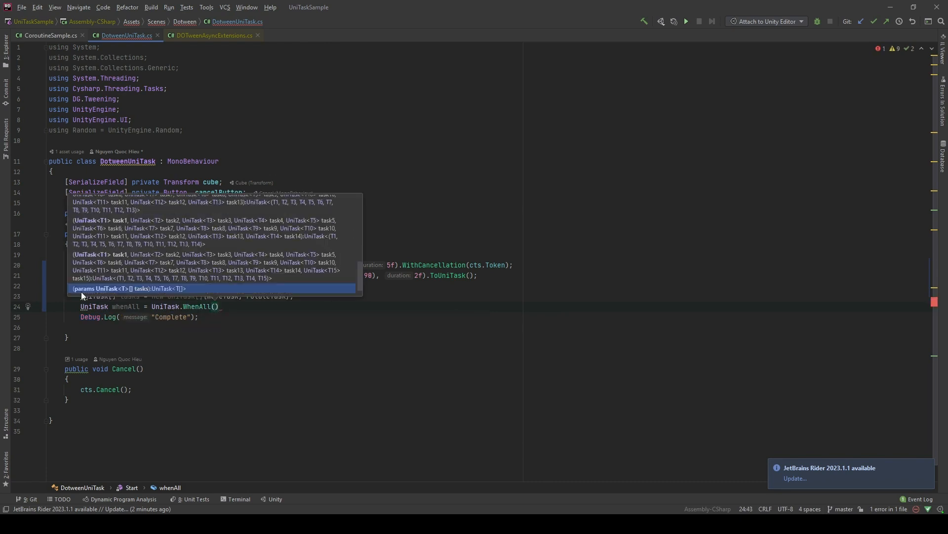
{"action": "type", "text": "tasks"}
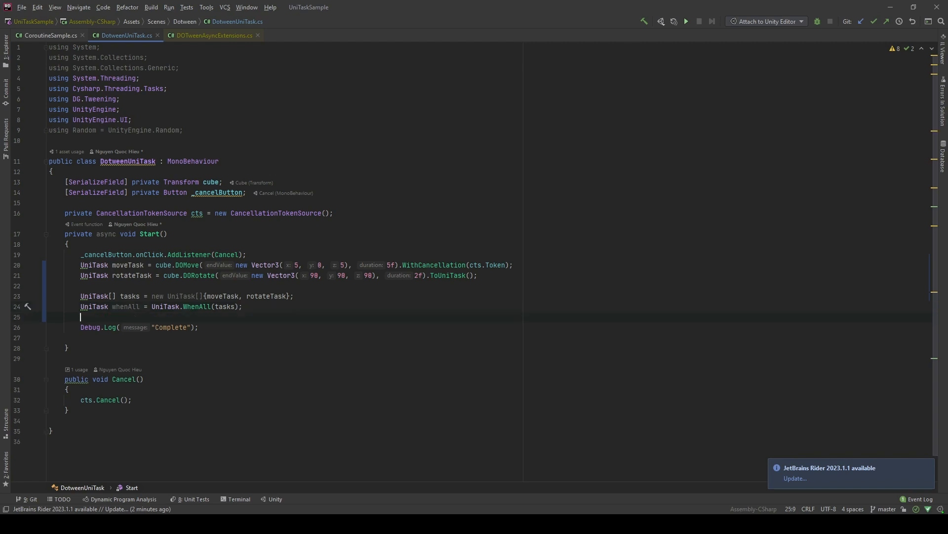
Await whenAll on a new line above the Debug.Log("Complete") call.
{"action": "key", "text": "enter"}
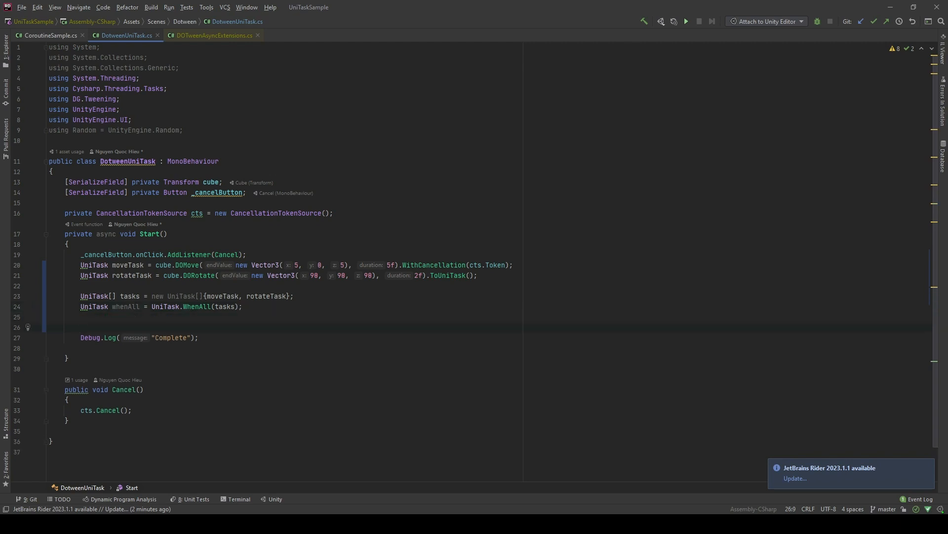
{"action": "type", "text": "await whenAll;"}
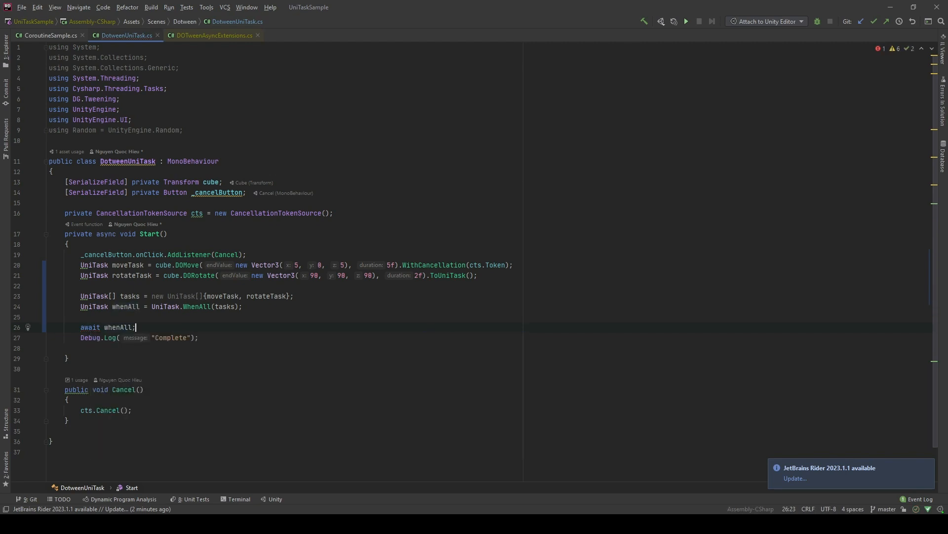
{"action": "left_click", "coordinate": [248, 253]}
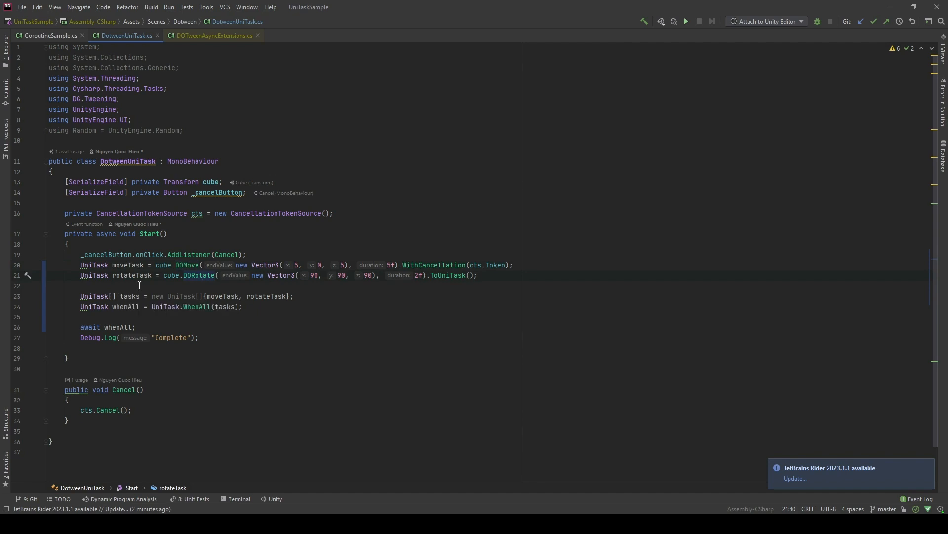
{"action": "mouse_move", "coordinate": [205, 306]}
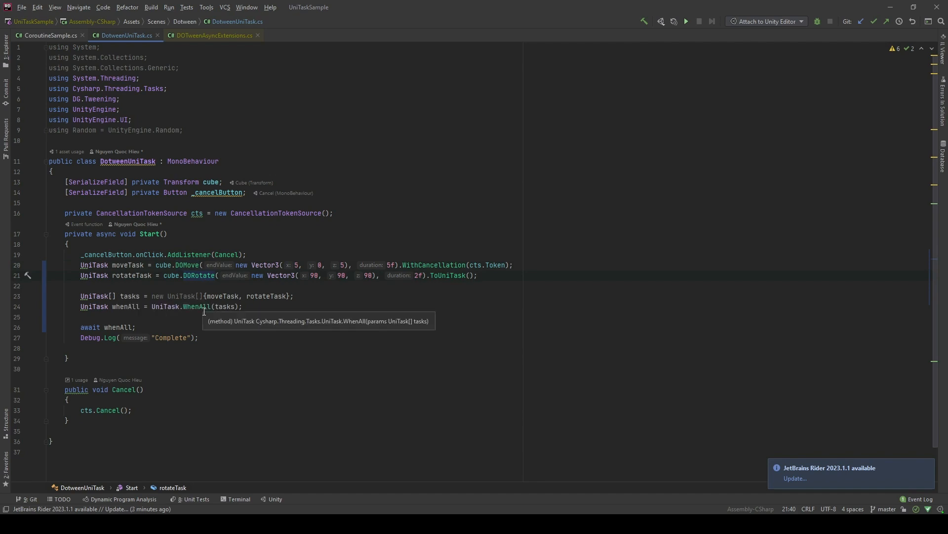
{"action": "mouse_move", "coordinate": [254, 310]}
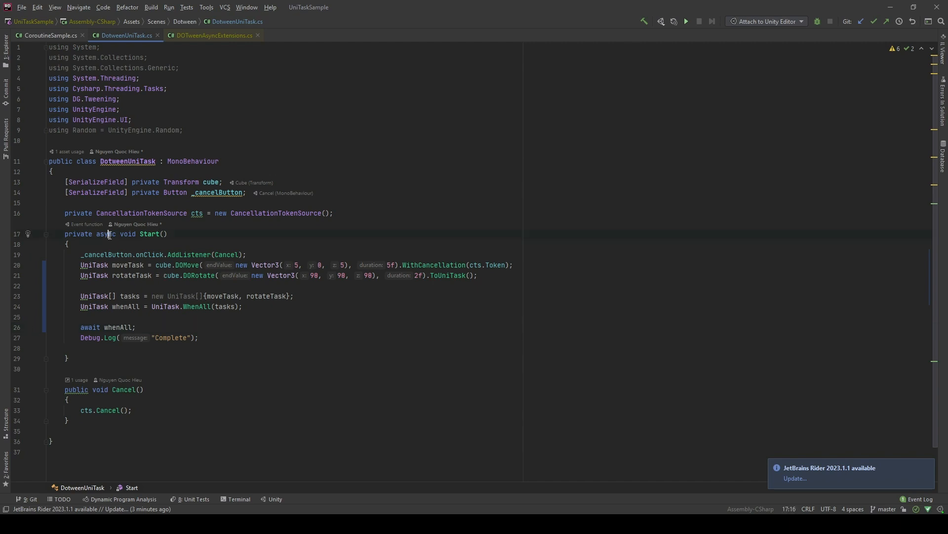
{"action": "mouse_move", "coordinate": [125, 264]}
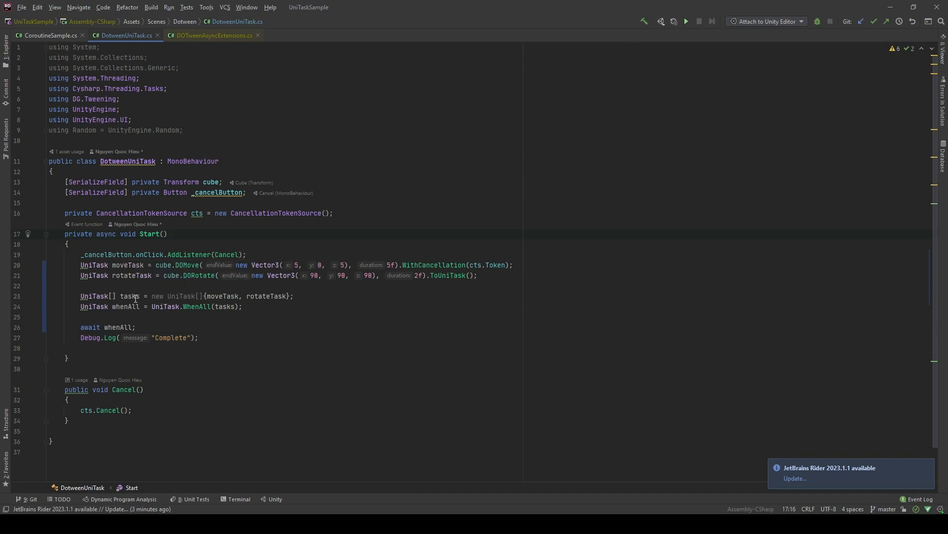
{"action": "left_click", "coordinate": [276, 257]}
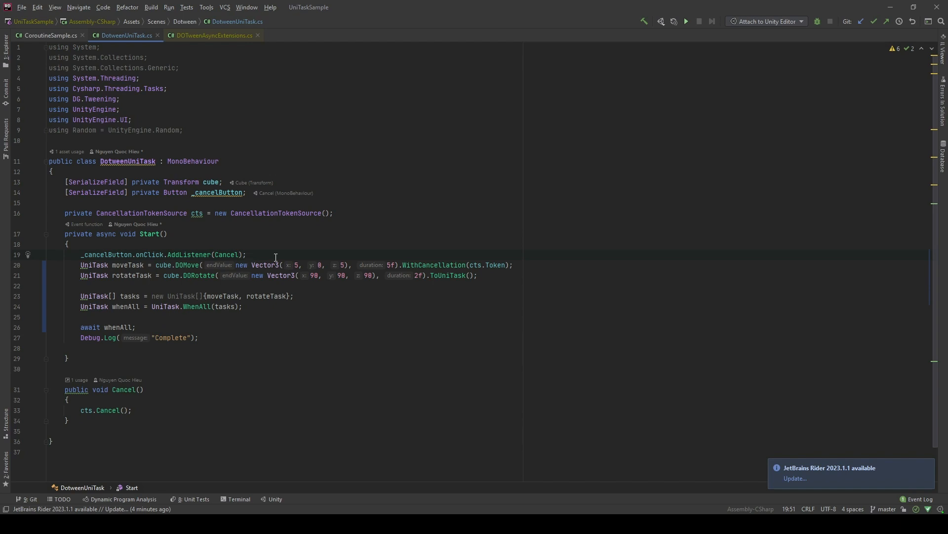
{"action": "left_click", "coordinate": [137, 265]}
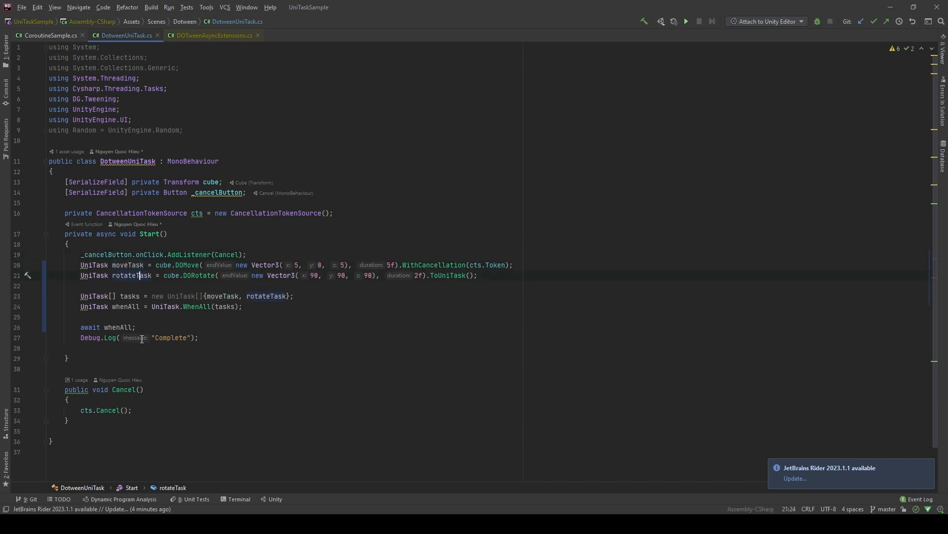
{"action": "left_click", "coordinate": [231, 331]}
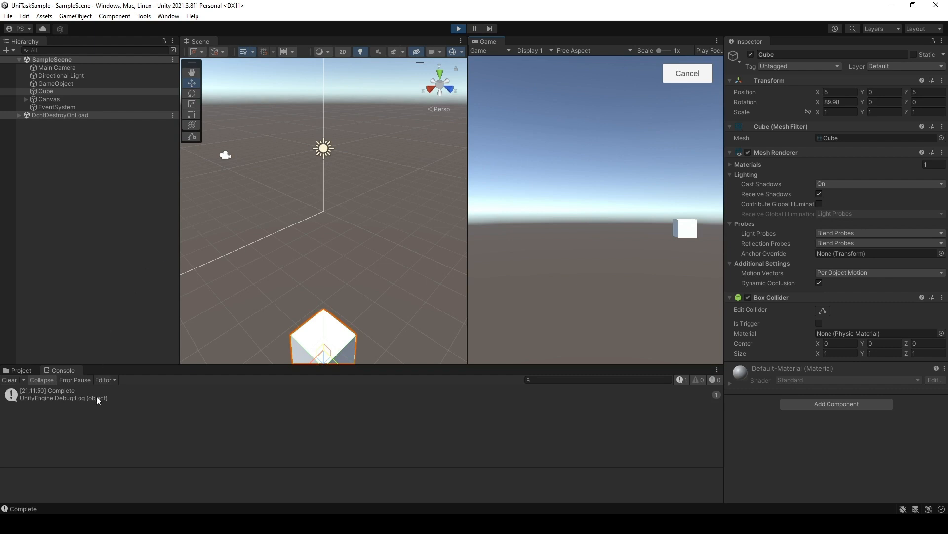
Select the Complete entry in the Unity Console after the play run.
{"action": "left_click", "coordinate": [91, 394]}
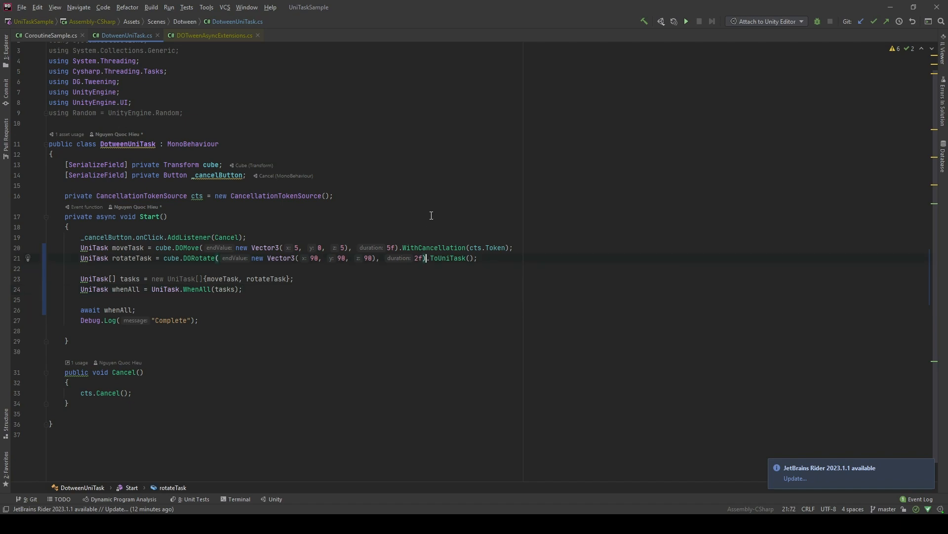
Chain .OnComplete with a lambda logging "Finish Rotating" on the rotate tween before ToUniTask.
{"action": "type", "text": ".OnComplete()"}
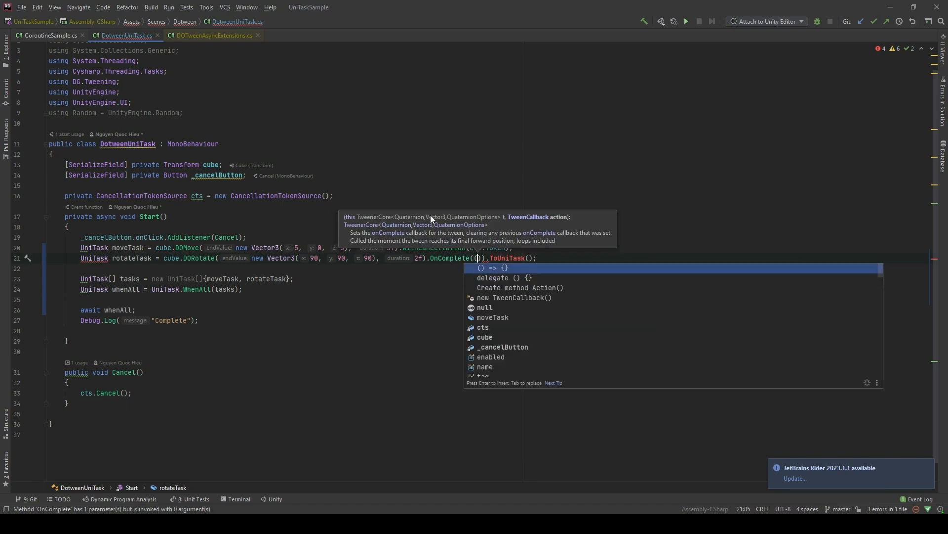
{"action": "key", "text": "Enter"}
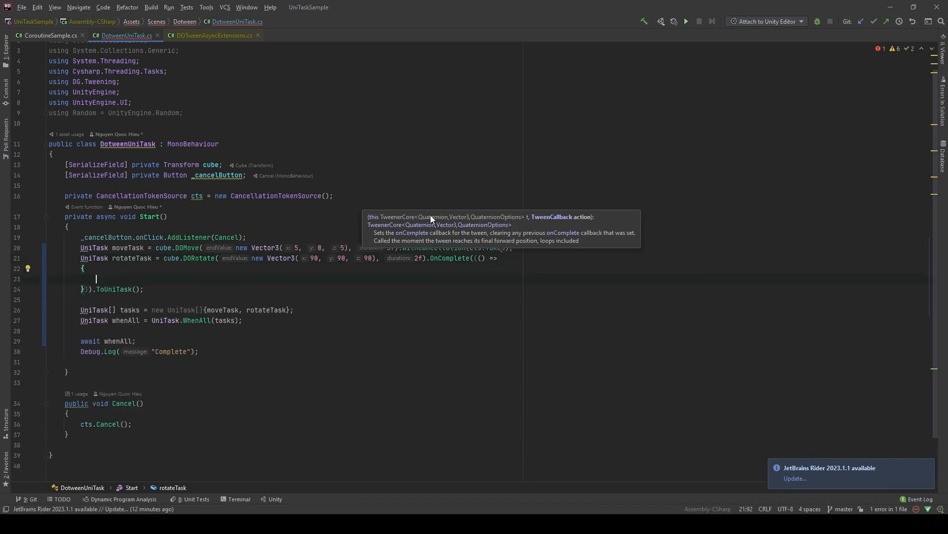
{"action": "type", "text": "Debug,"}
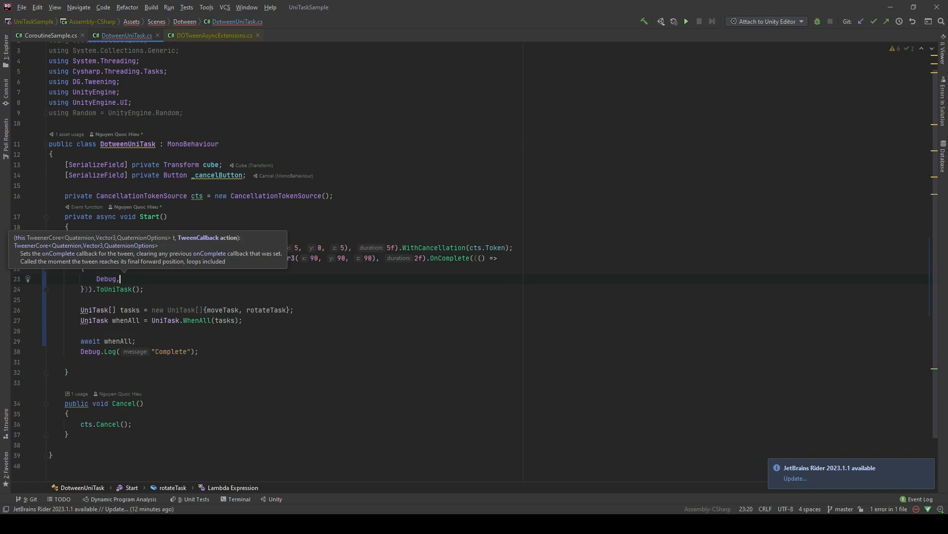
{"action": "type", "text": ".Log(\""}
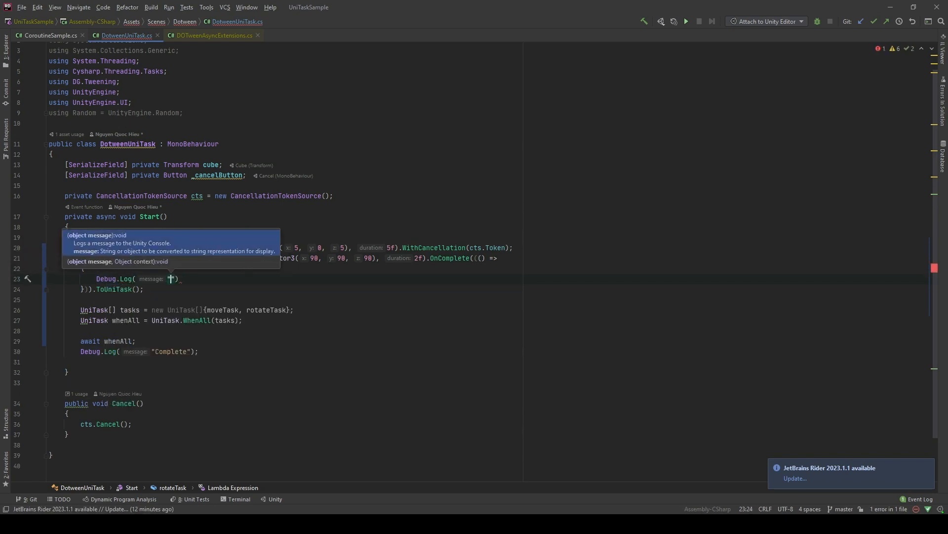
{"action": "type", "text": "Finish"}
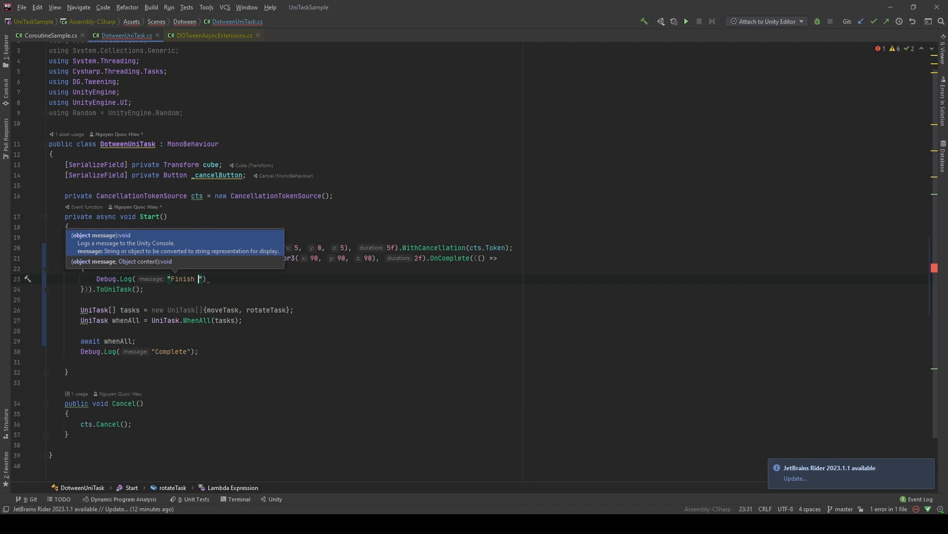
{"action": "type", "text": "Roa"}
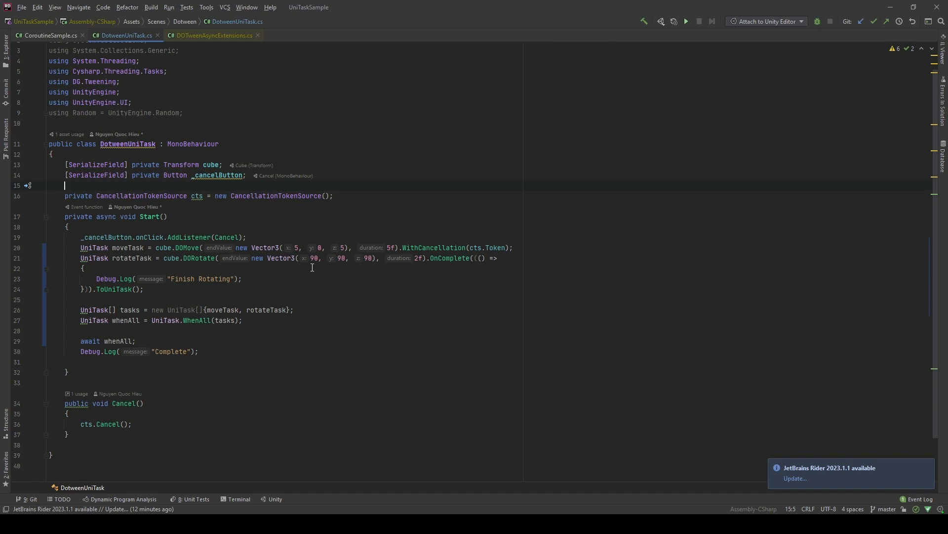
{"action": "mouse_move", "coordinate": [205, 257]}
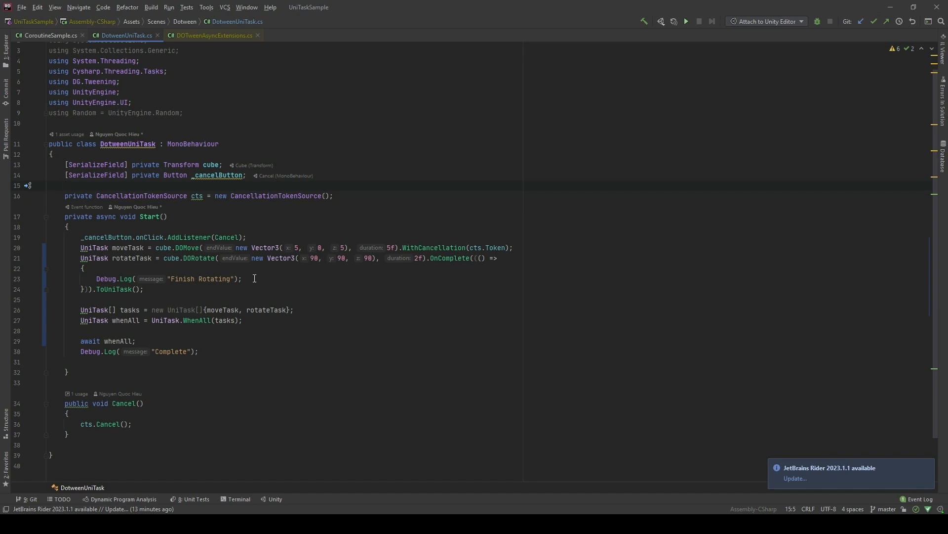
{"action": "mouse_move", "coordinate": [193, 346]}
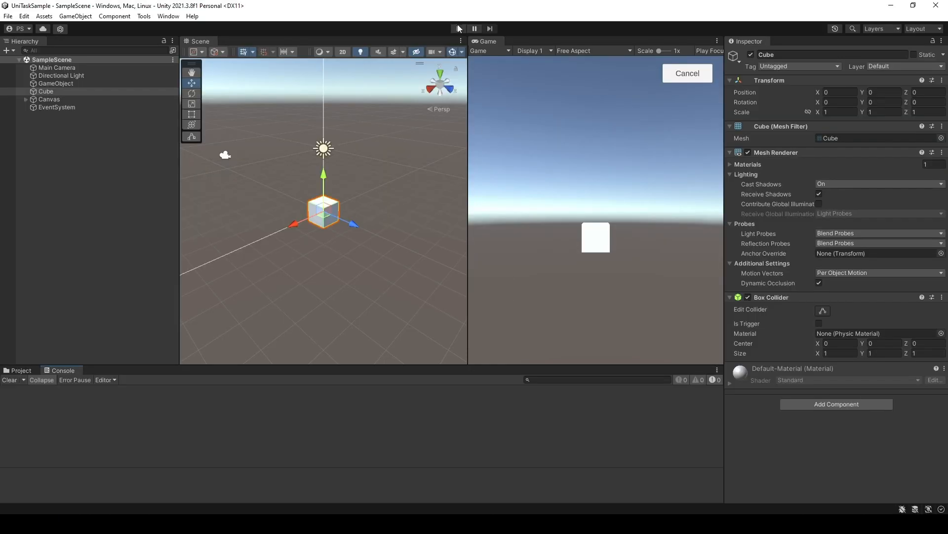
Play the scene and select the Finish Rotating console entry logged before Complete.
{"action": "left_click", "coordinate": [458, 28]}
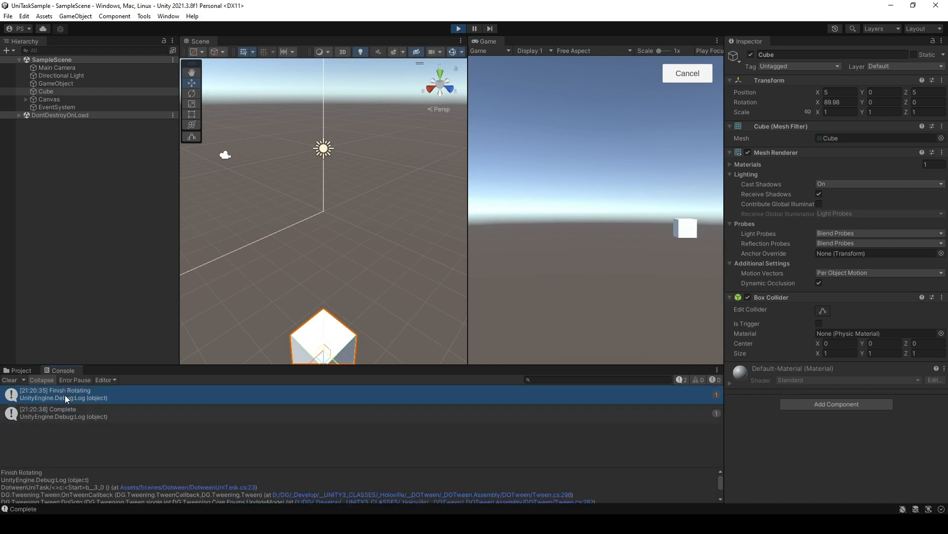
{"action": "left_click", "coordinate": [61, 413]}
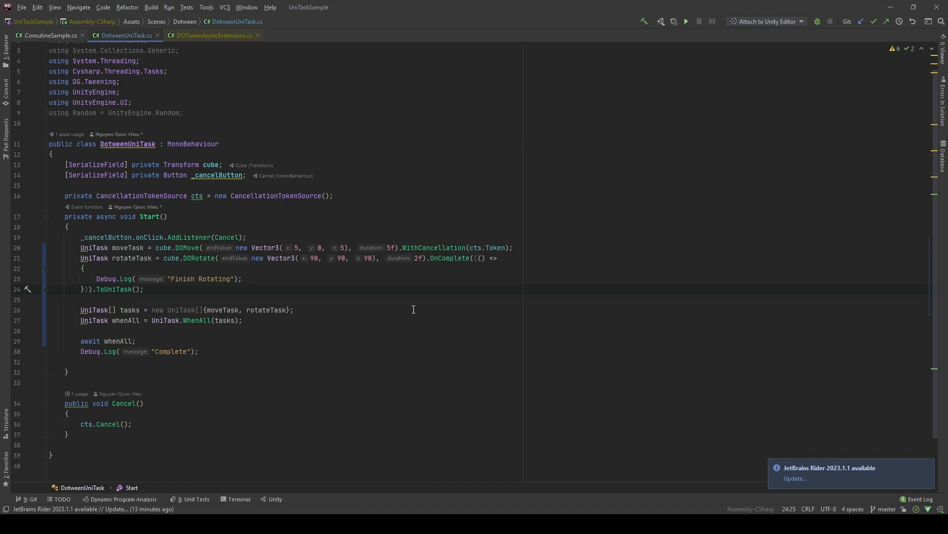
Extract the selected DOMove expression into a new MoveTask method via Refactor > Extract Method.
{"action": "left_click", "coordinate": [144, 288]}
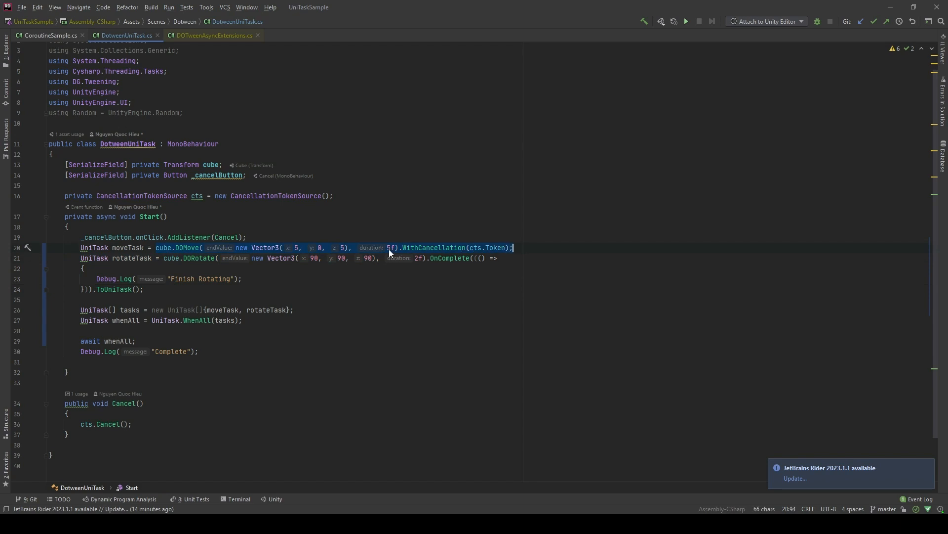
{"action": "right_click", "coordinate": [390, 252]}
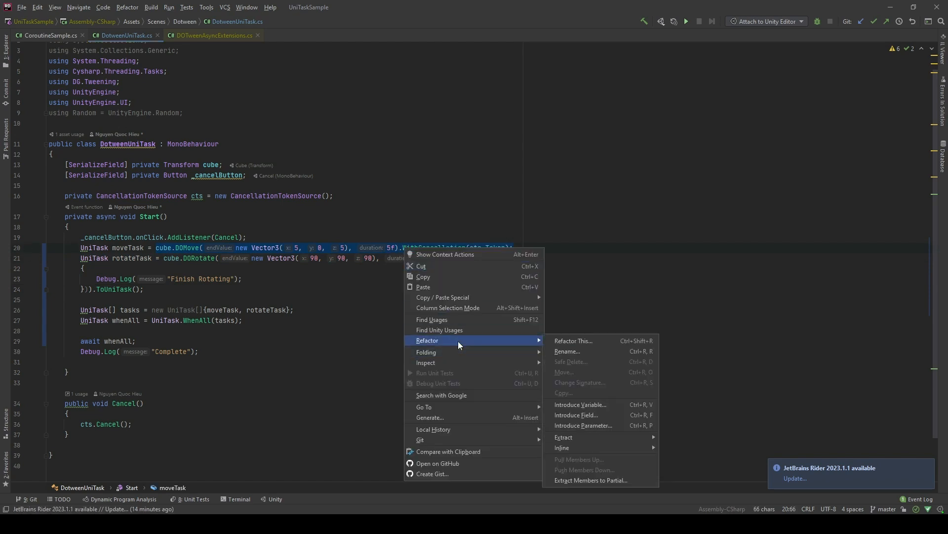
{"action": "mouse_move", "coordinate": [563, 380]}
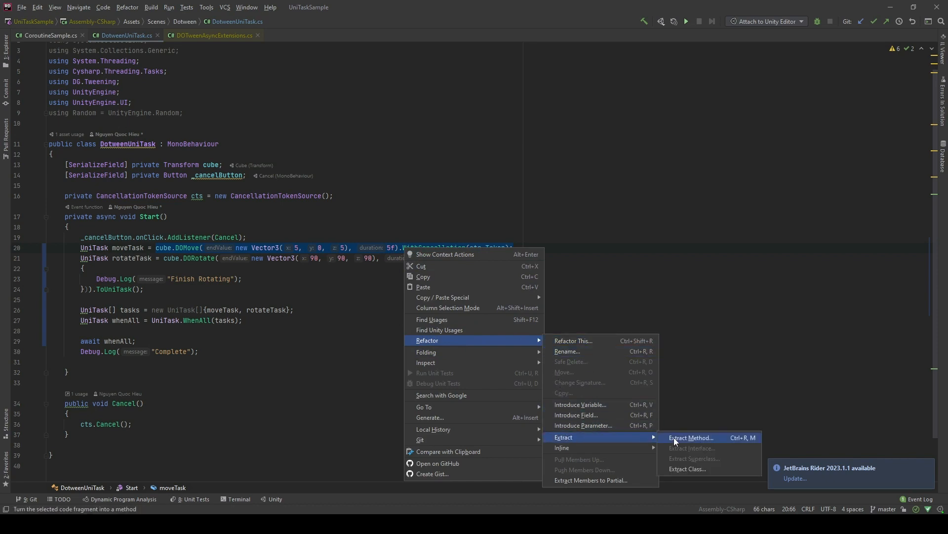
{"action": "left_click", "coordinate": [692, 437]}
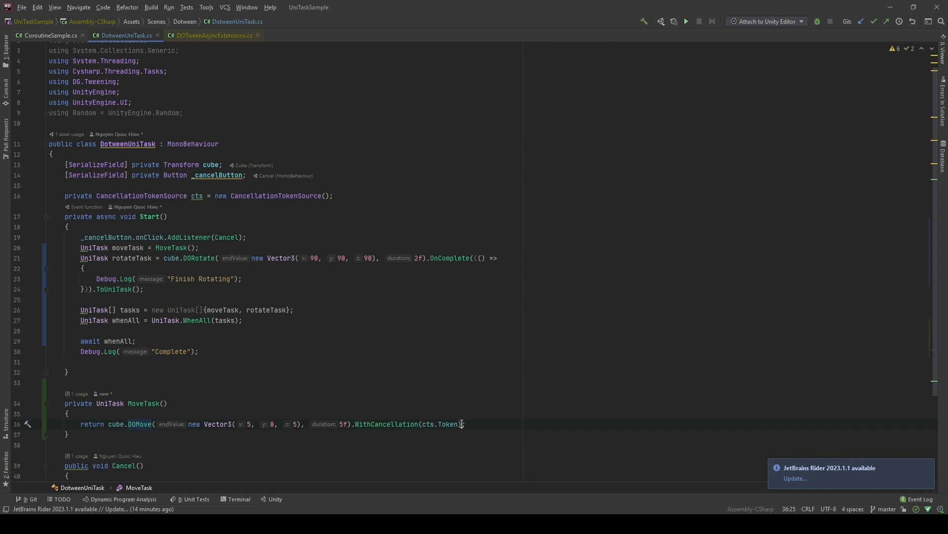
Chain .ContinueWith with a lambda logging "Finish Moving" onto MoveTask's DOMove return.
{"action": "type", "text": ".ContinueWith("}
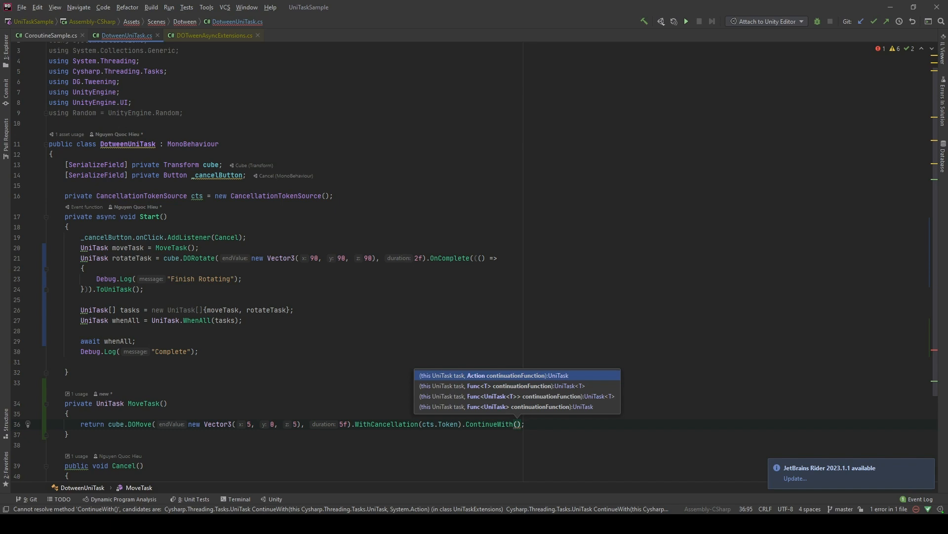
{"action": "type", "text": "(() => {"}
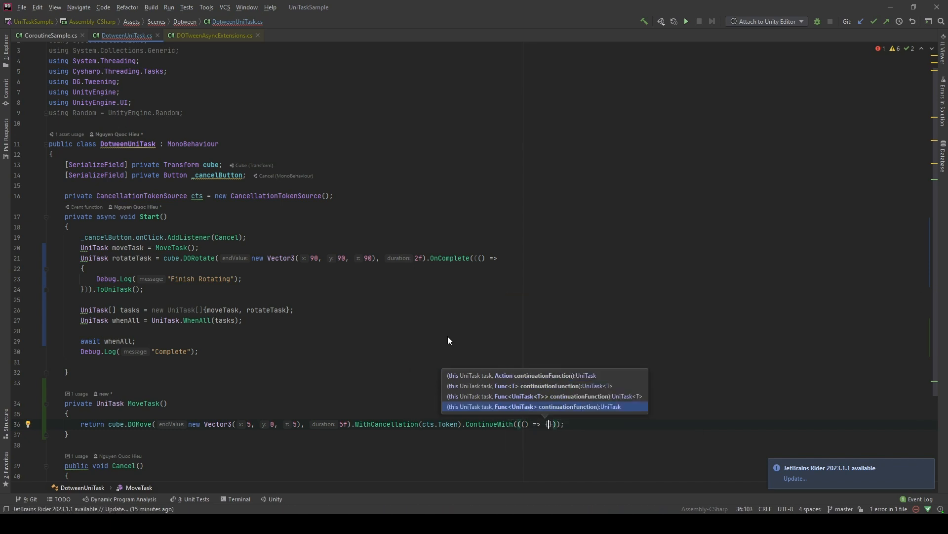
{"action": "type", "text": "Debug.Log(\"F\");"}
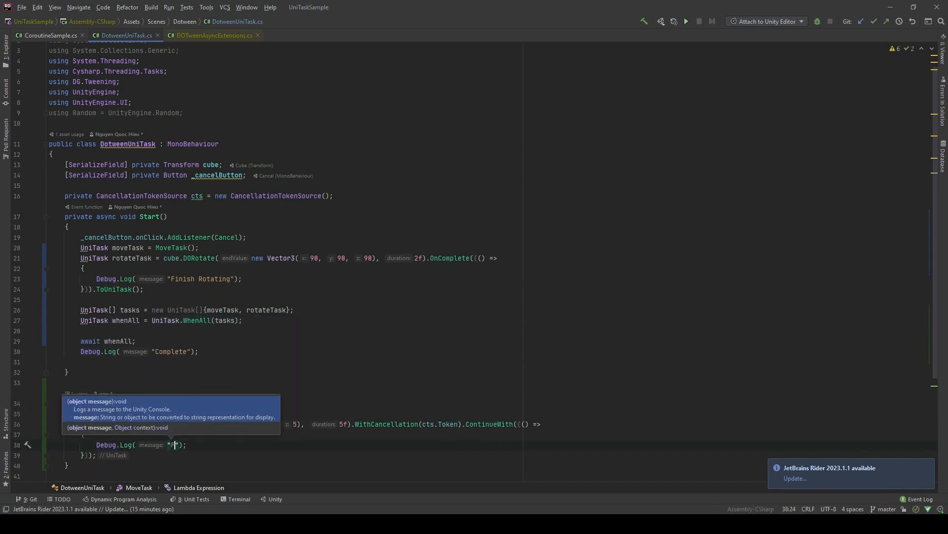
{"action": "type", "text": "inish Moving"}
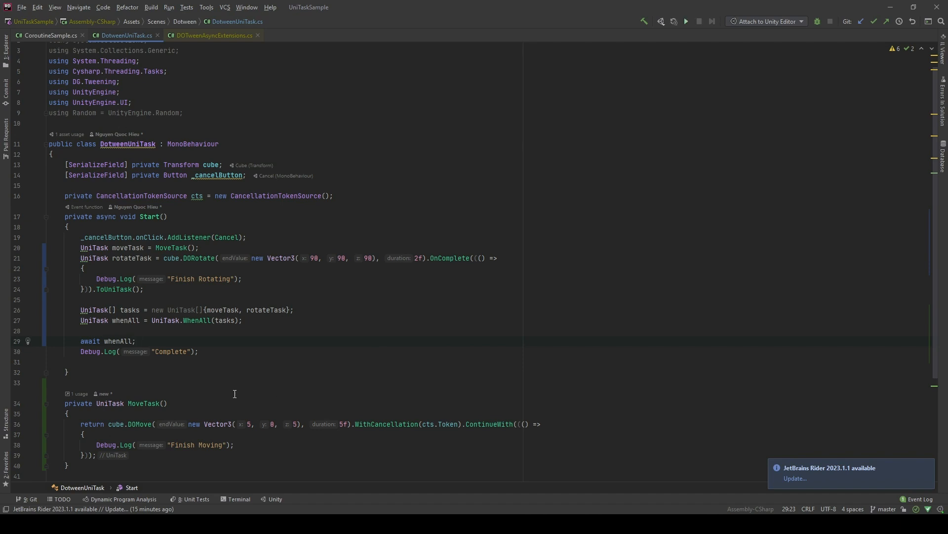
{"action": "mouse_move", "coordinate": [167, 313]}
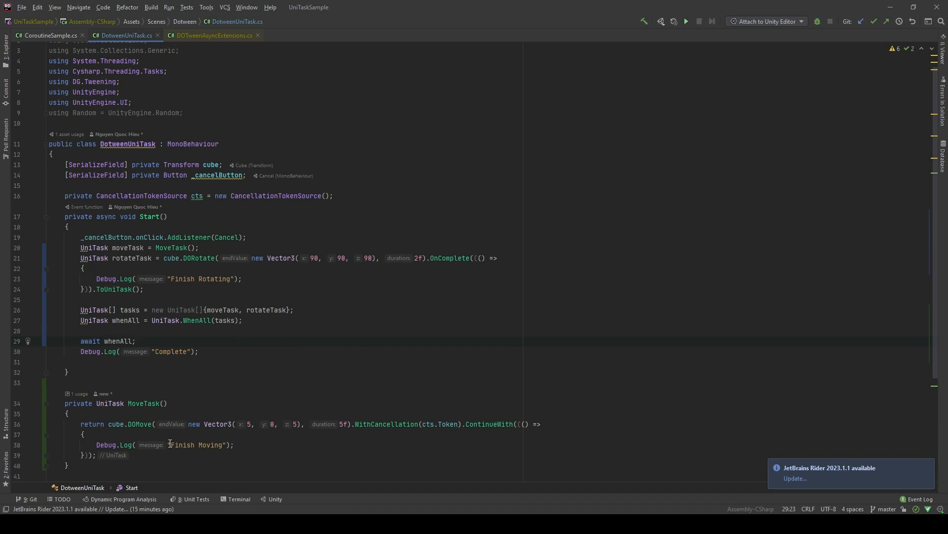
{"action": "double_click", "coordinate": [195, 445]}
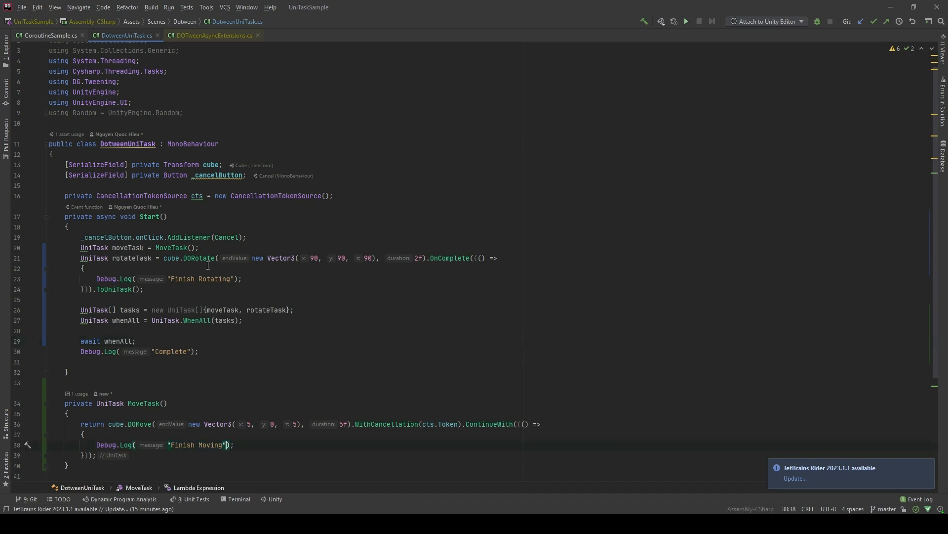
{"action": "double_click", "coordinate": [205, 279]}
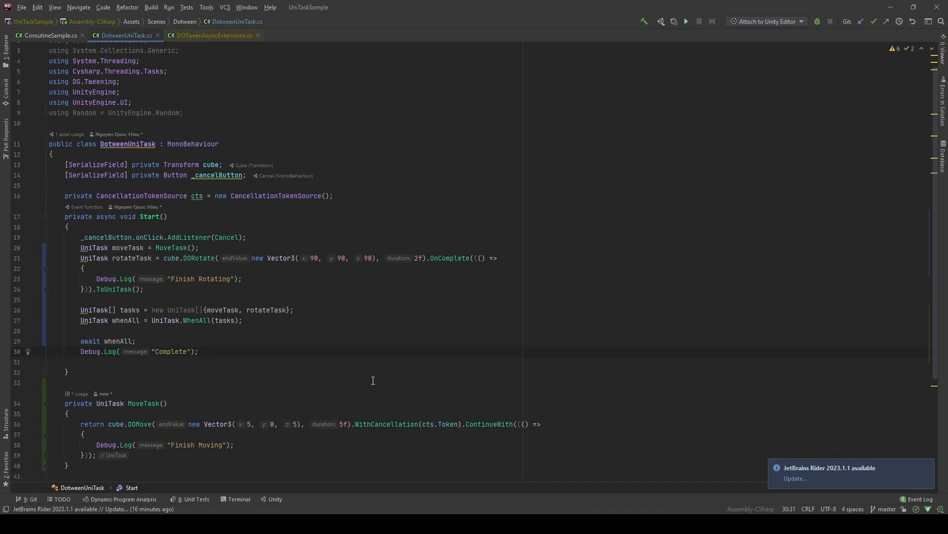
{"action": "left_click", "coordinate": [199, 351]}
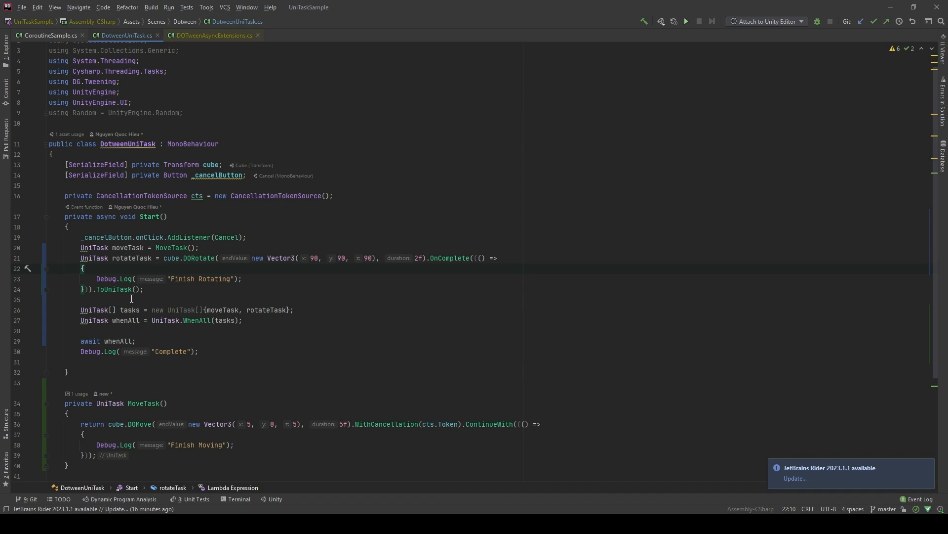
Declare UniTask scaleTask = cube.DOScale(new Vector3(2,2,2), 3f).ToUniTask();.
{"action": "type", "text": "UniTask"}
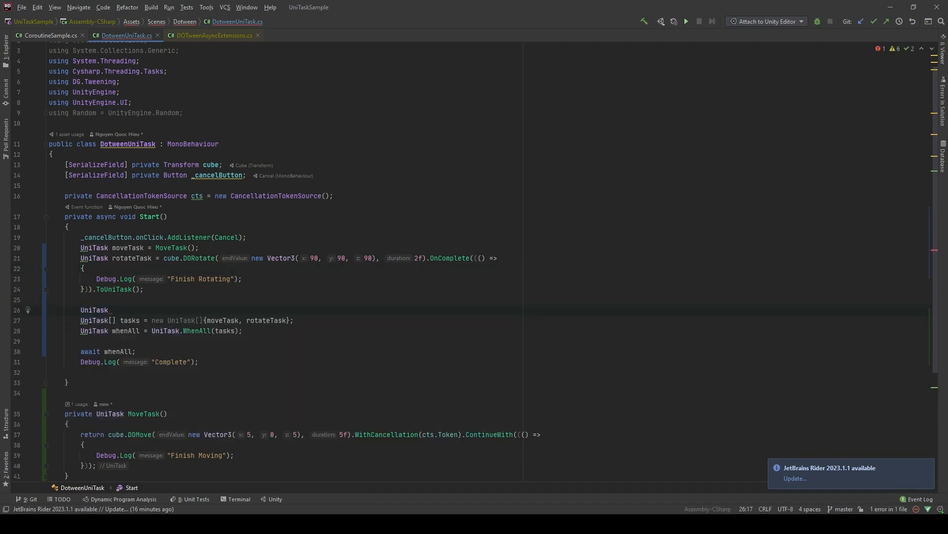
{"action": "type", "text": "scaleTask"}
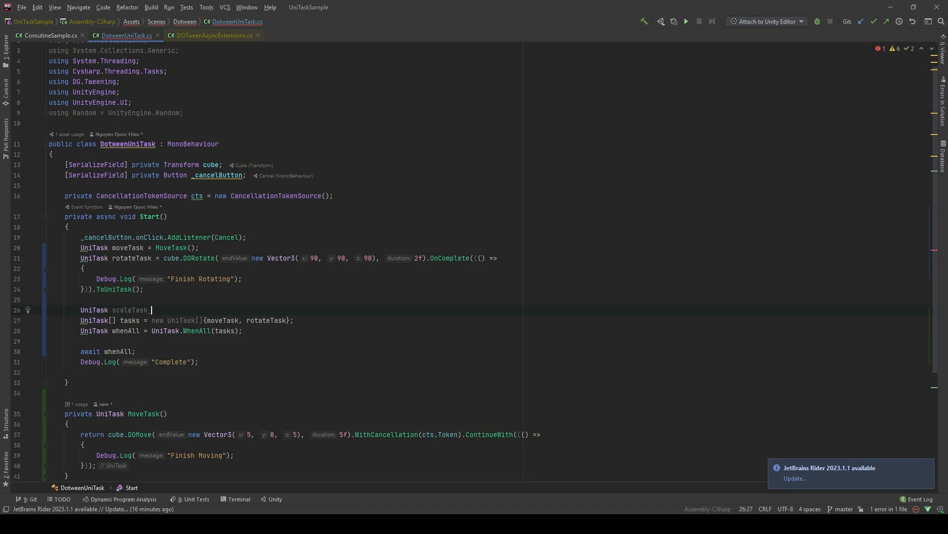
{"action": "type", "text": "= cube"}
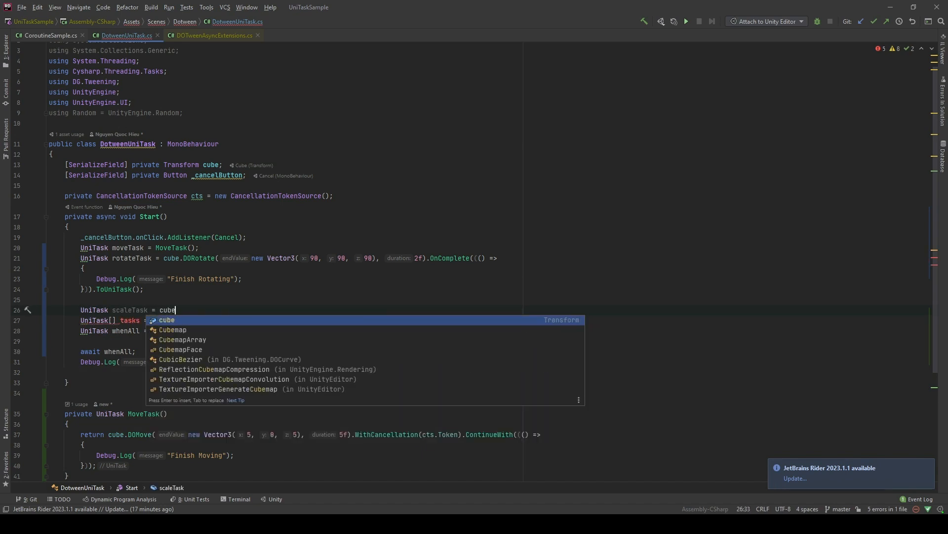
{"action": "type", "text": ".DOScale()"}
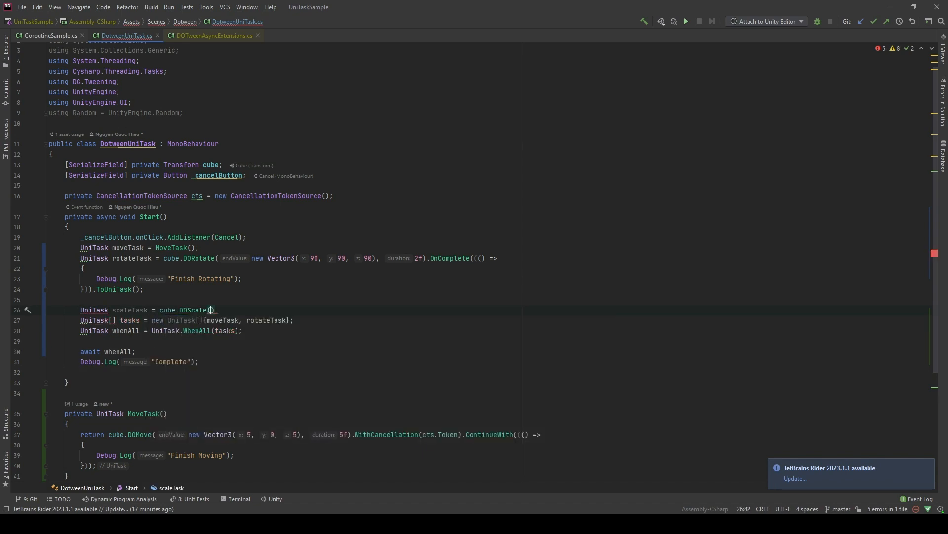
{"action": "type", "text": "new Vector3("}
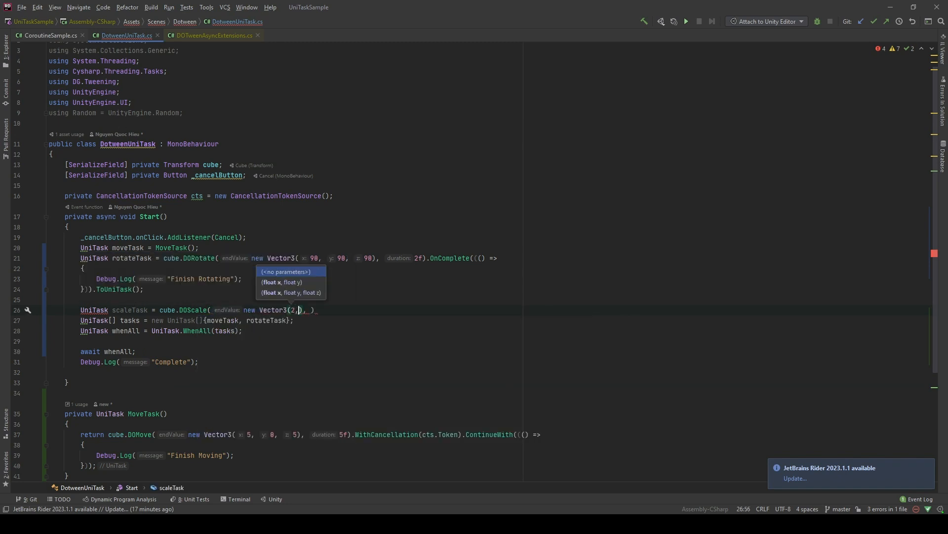
{"action": "type", "text": "2, 2), 3f)"}
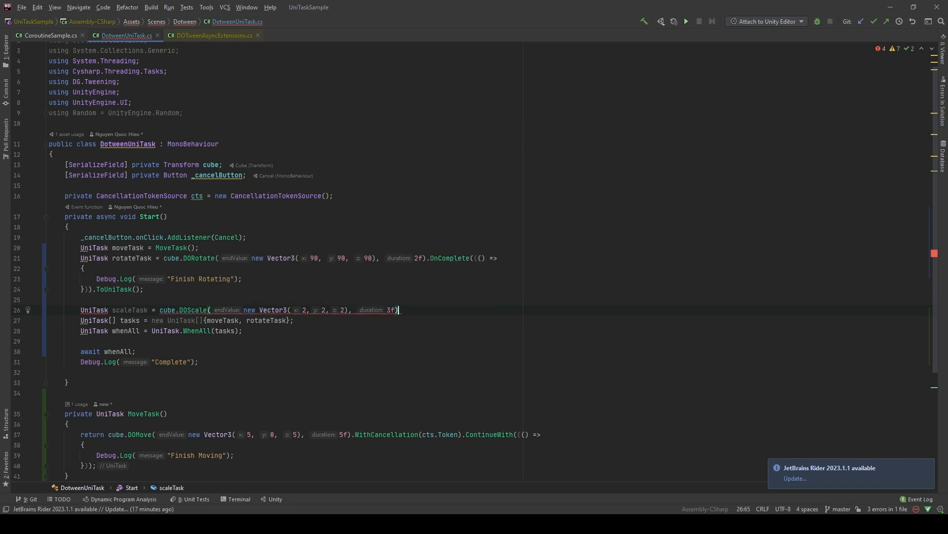
{"action": "type", "text": ".ToUniTask();"}
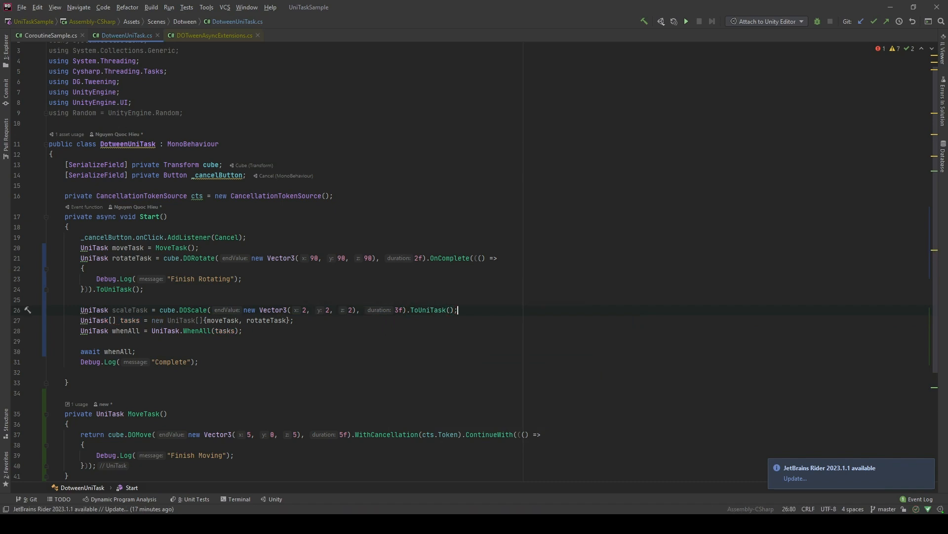
Append scaleTask after rotateTask in the WhenAll tasks array.
{"action": "double_click", "coordinate": [128, 309]}
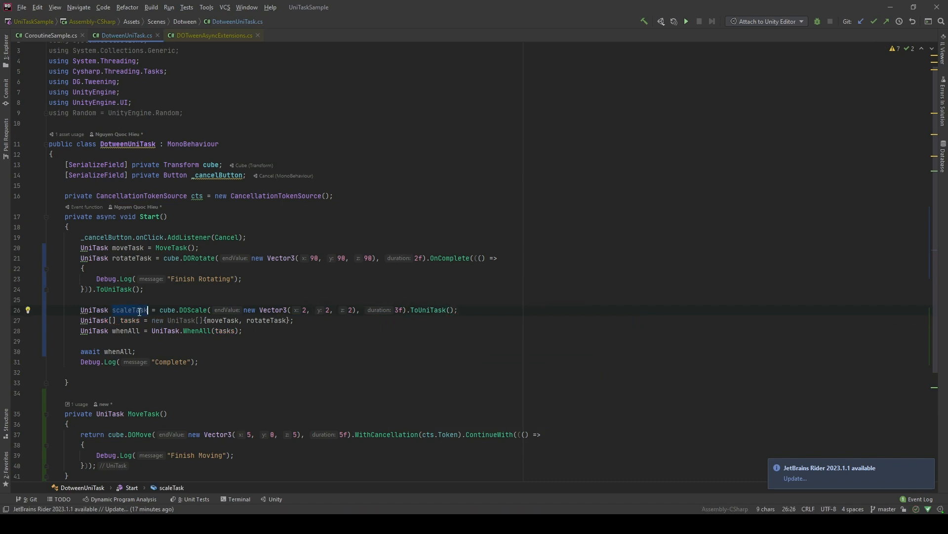
{"action": "left_click", "coordinate": [285, 321]}
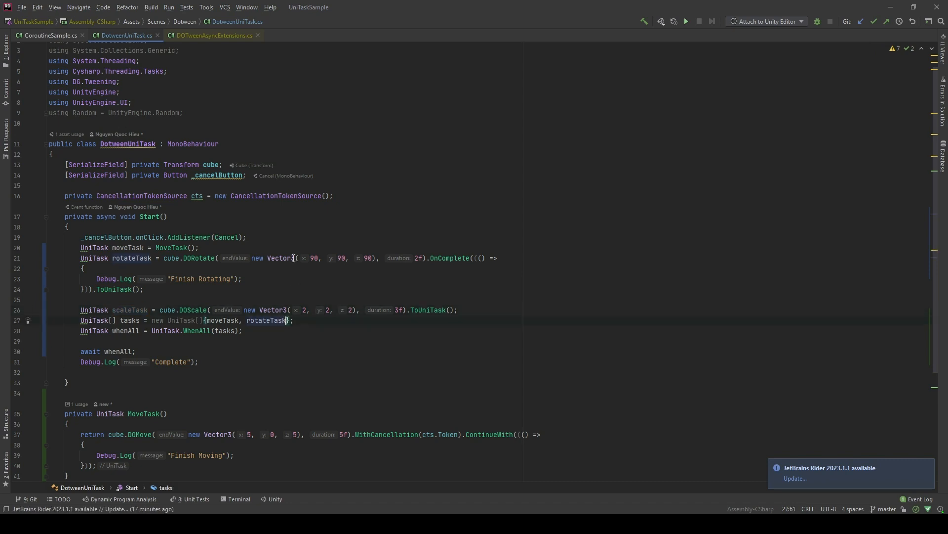
{"action": "type", "text": ", scaleTask"}
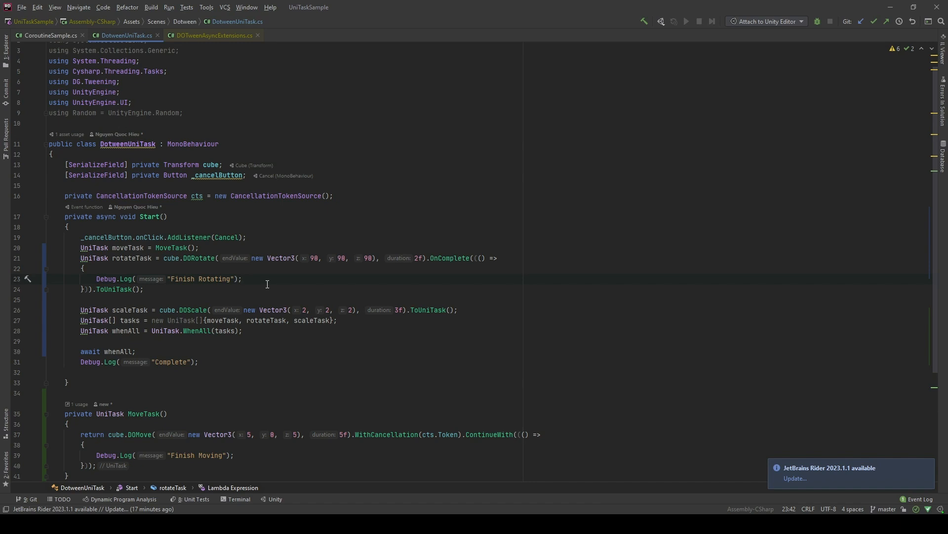
{"action": "left_click", "coordinate": [240, 278]}
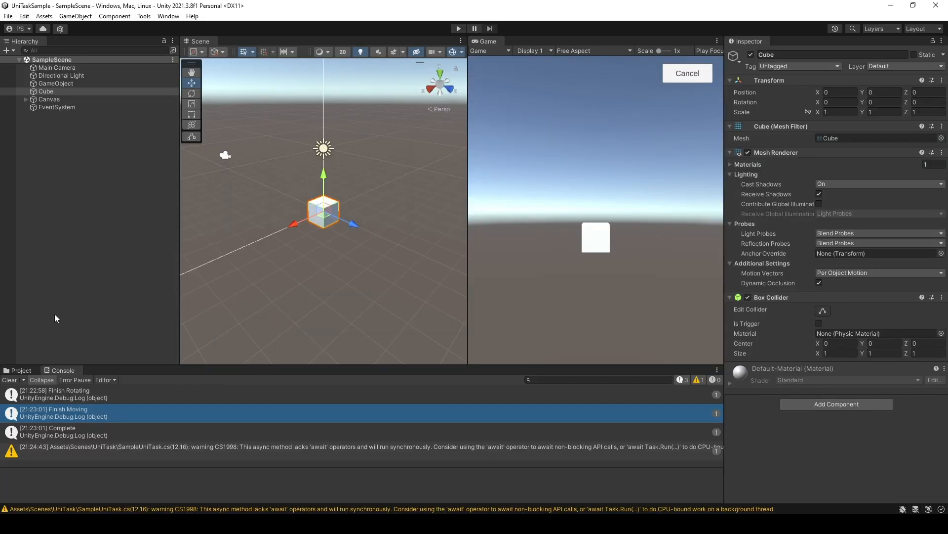
Play the scene so the cube moves, rotates and scales, then select the Complete console entry.
{"action": "left_click", "coordinate": [458, 29]}
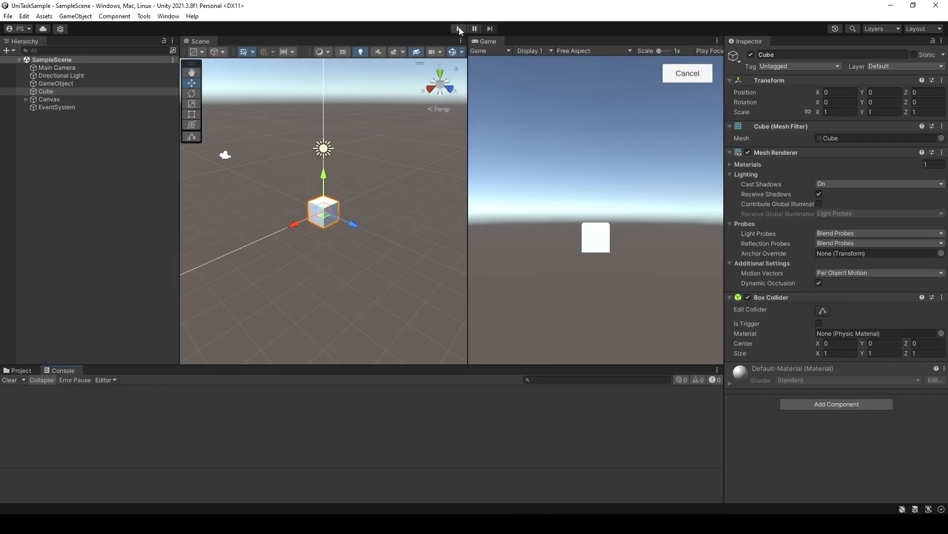
{"action": "left_click", "coordinate": [458, 29]}
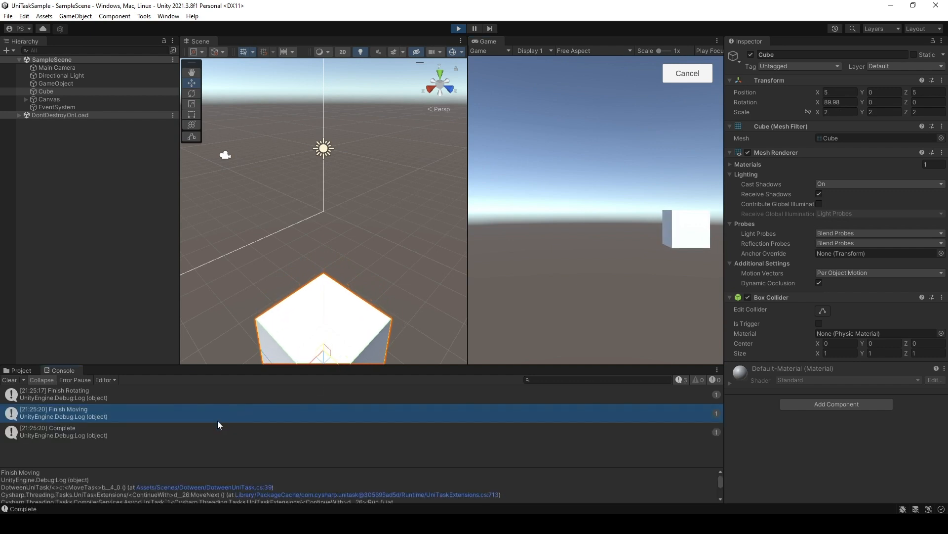
{"action": "mouse_move", "coordinate": [221, 433]}
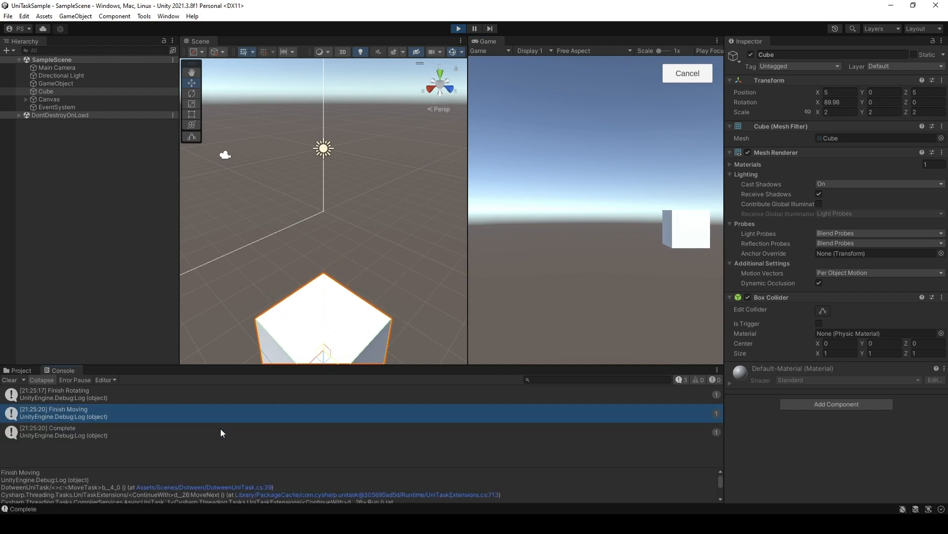
{"action": "left_click", "coordinate": [60, 431]}
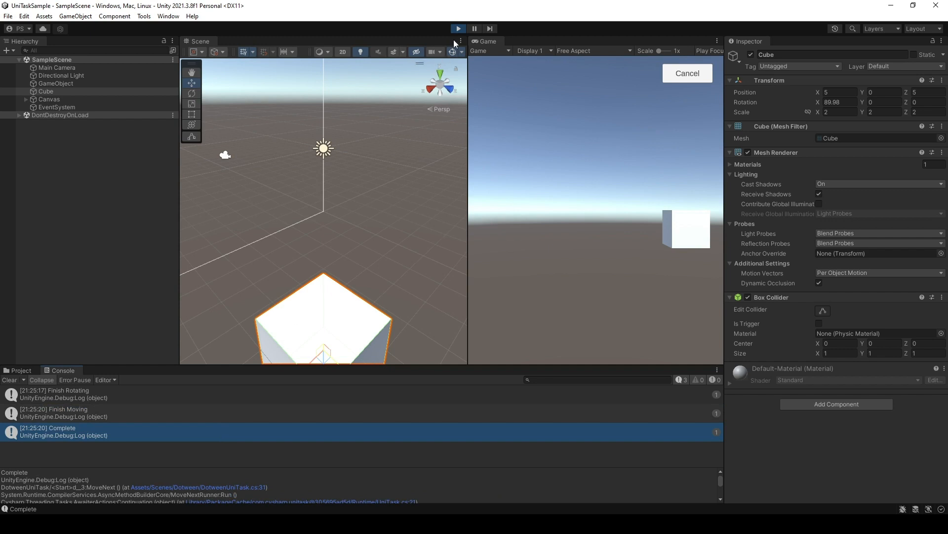